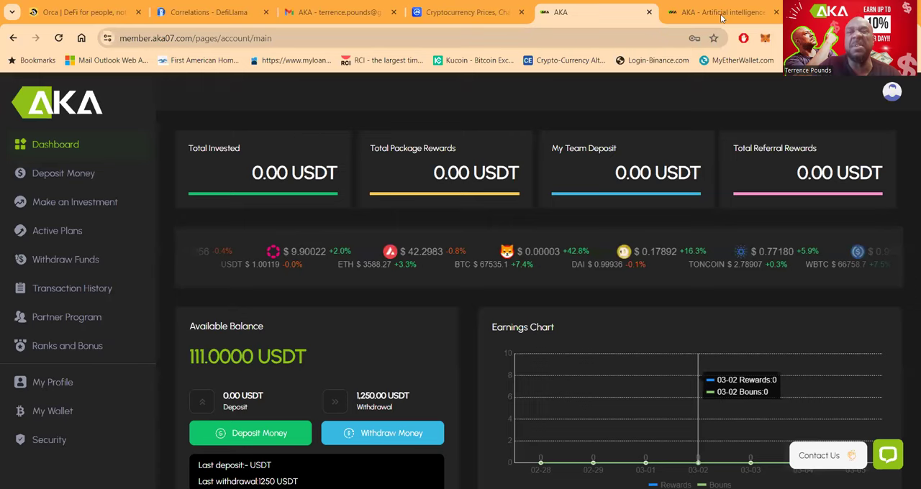
Switch from the member dashboard to the aka07.com public homepage.
{"action": "left_click", "coordinate": [719, 11]}
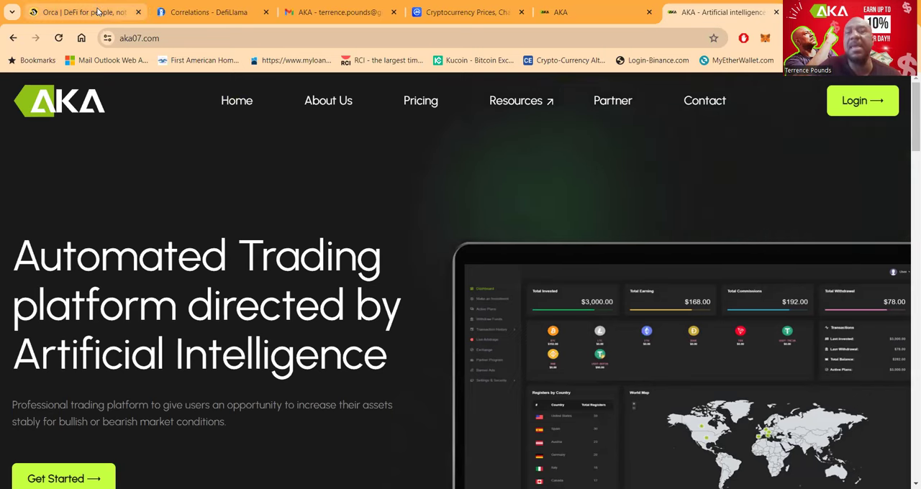
Review the $29,115.21 Orca portfolio with BONK/SOL and CHAT/SOL positions, then return to AKA.
{"action": "left_click", "coordinate": [79, 12]}
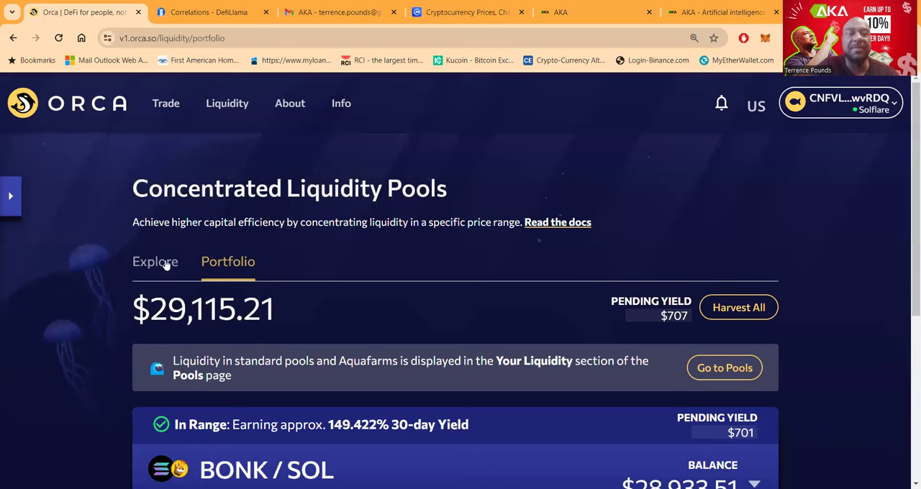
{"action": "left_click", "coordinate": [155, 262]}
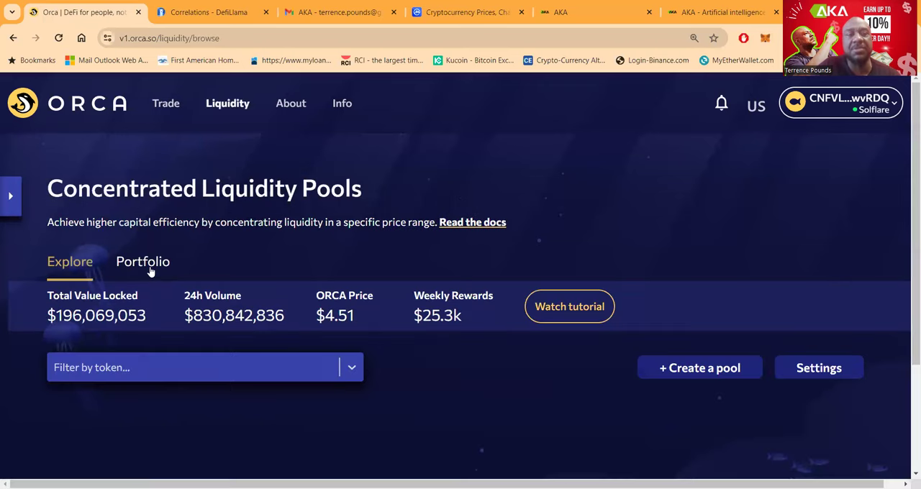
{"action": "left_click", "coordinate": [142, 262]}
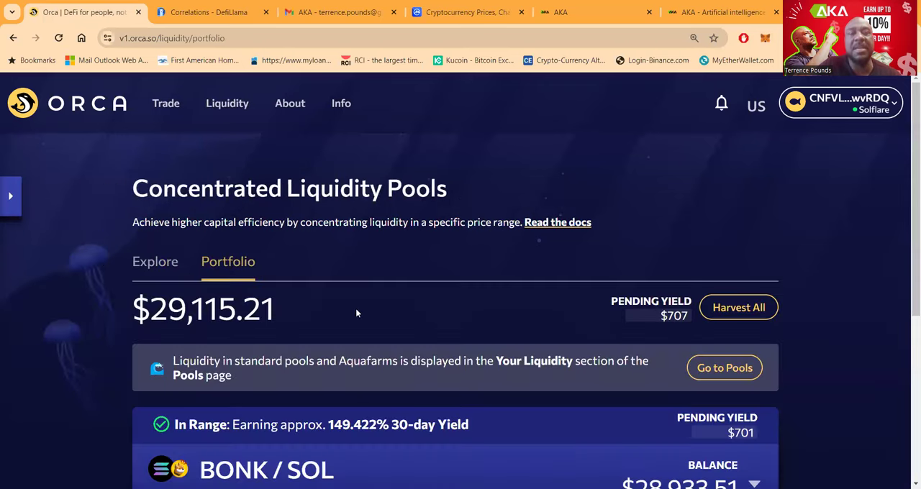
{"action": "scroll", "scroll_direction": "down", "scroll_amount": 3}
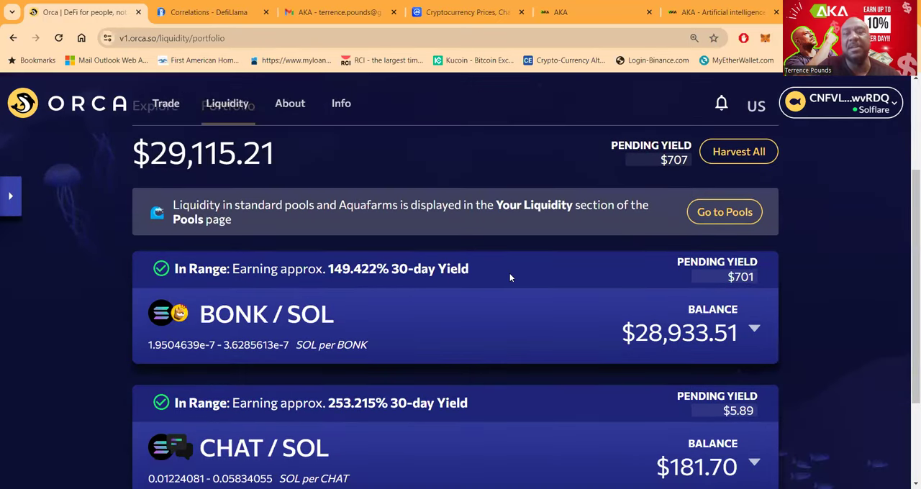
{"action": "mouse_move", "coordinate": [587, 287]}
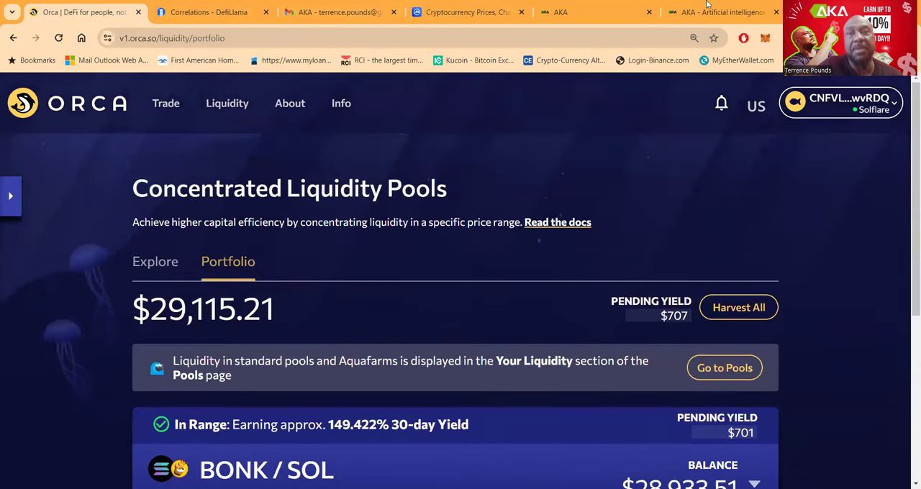
{"action": "left_click", "coordinate": [561, 11]}
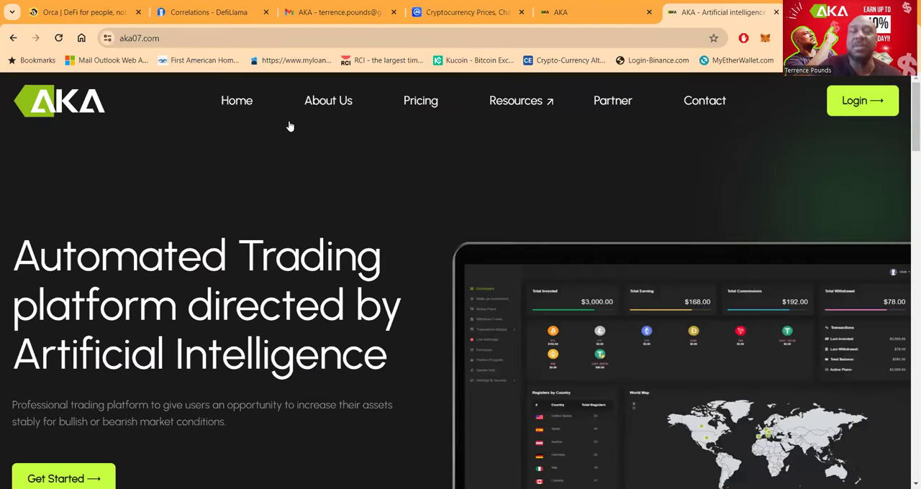
{"action": "mouse_move", "coordinate": [288, 228]}
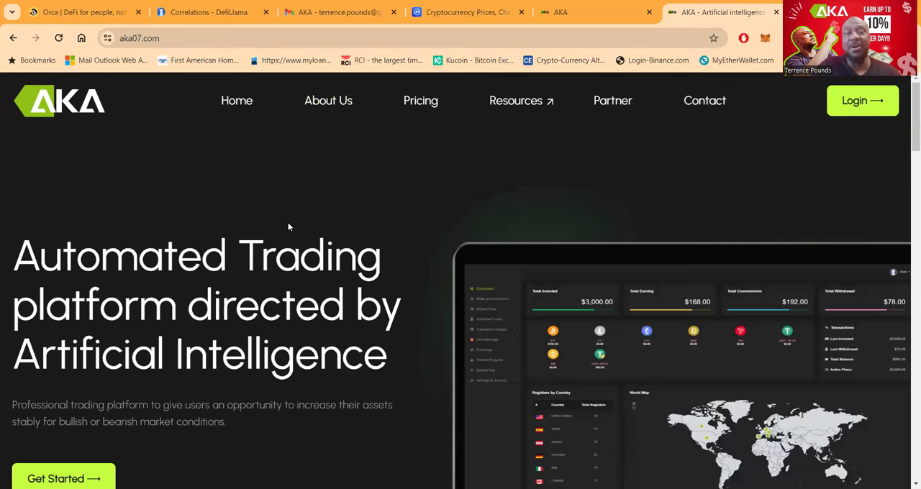
{"action": "mouse_move", "coordinate": [201, 276]}
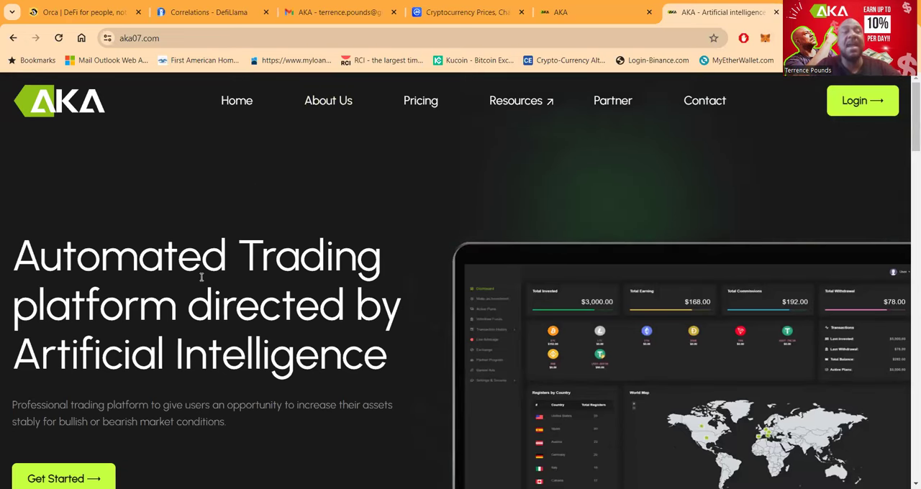
{"action": "scroll", "scroll_direction": "down", "scroll_amount": 3}
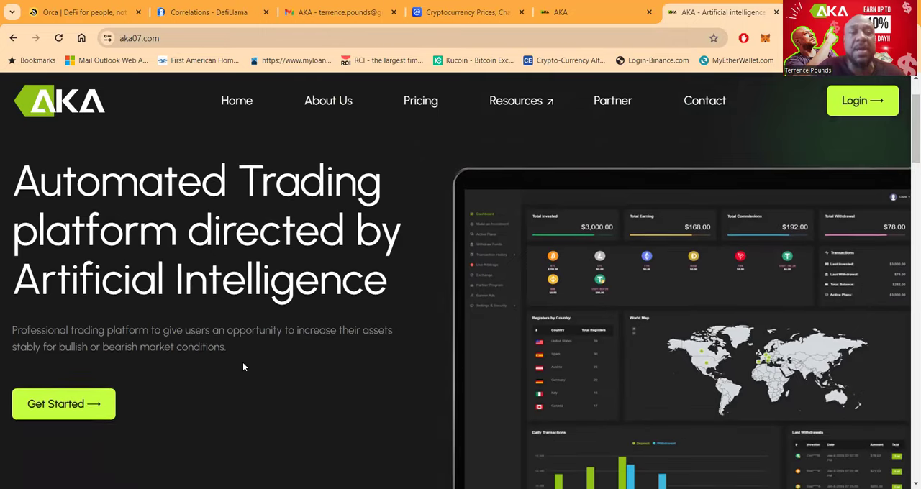
{"action": "scroll", "scroll_direction": "down", "scroll_amount": 3}
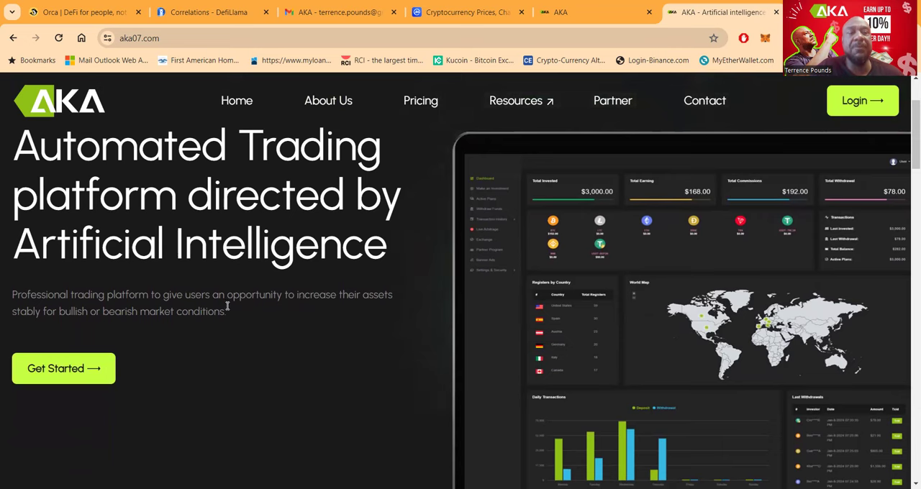
{"action": "mouse_move", "coordinate": [89, 343]}
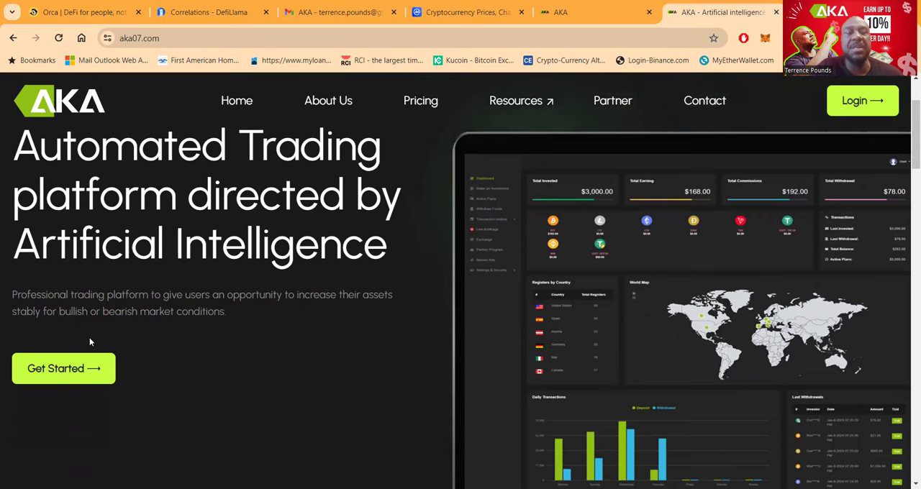
{"action": "mouse_move", "coordinate": [213, 354]}
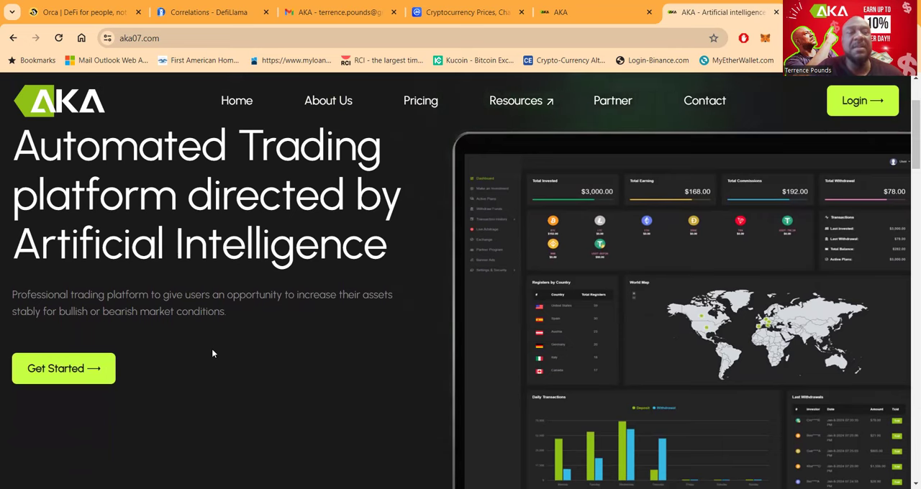
{"action": "scroll", "scroll_direction": "down", "scroll_amount": 3}
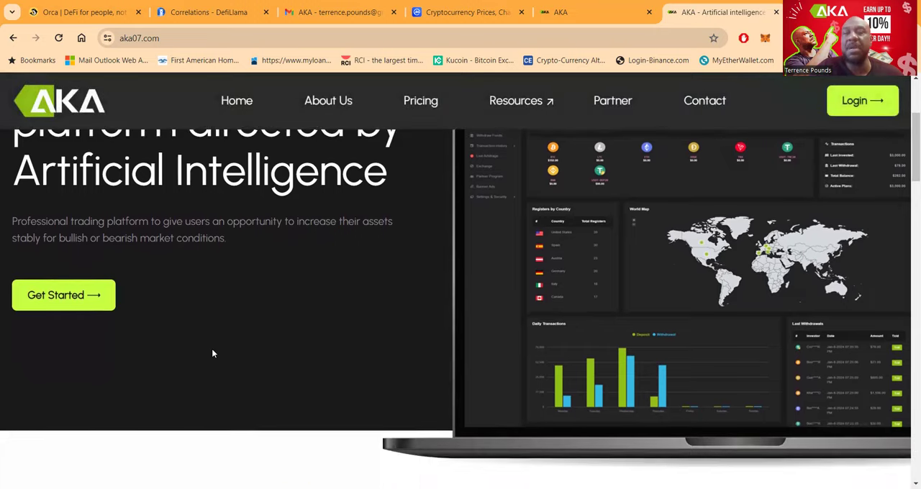
{"action": "scroll", "scroll_direction": "down", "scroll_amount": 3}
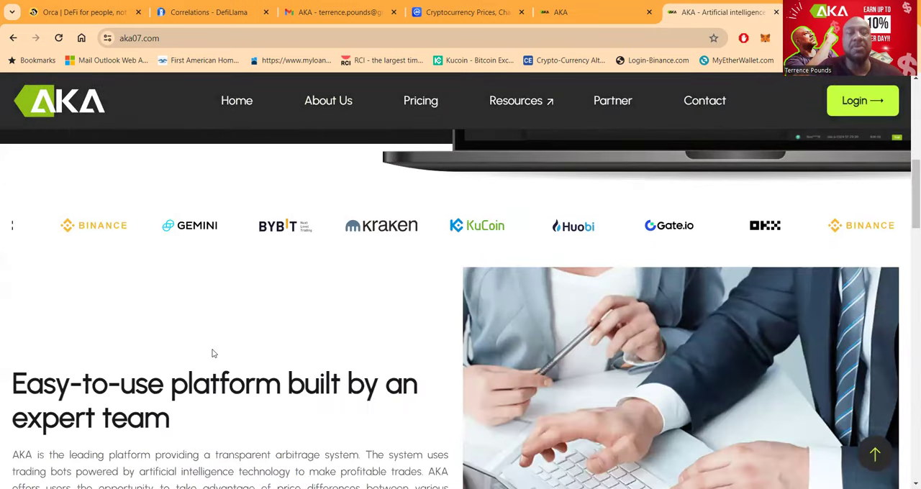
{"action": "scroll", "scroll_direction": "down", "scroll_amount": 3}
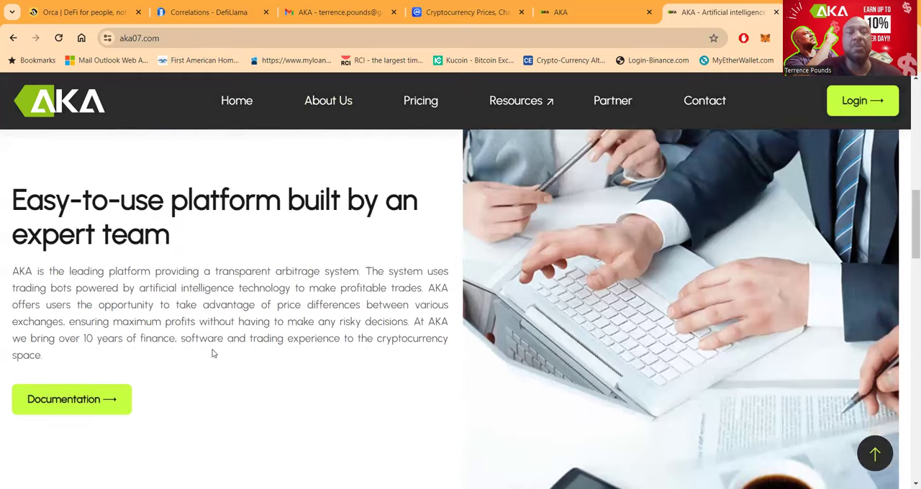
{"action": "scroll", "scroll_direction": "down", "scroll_amount": 3}
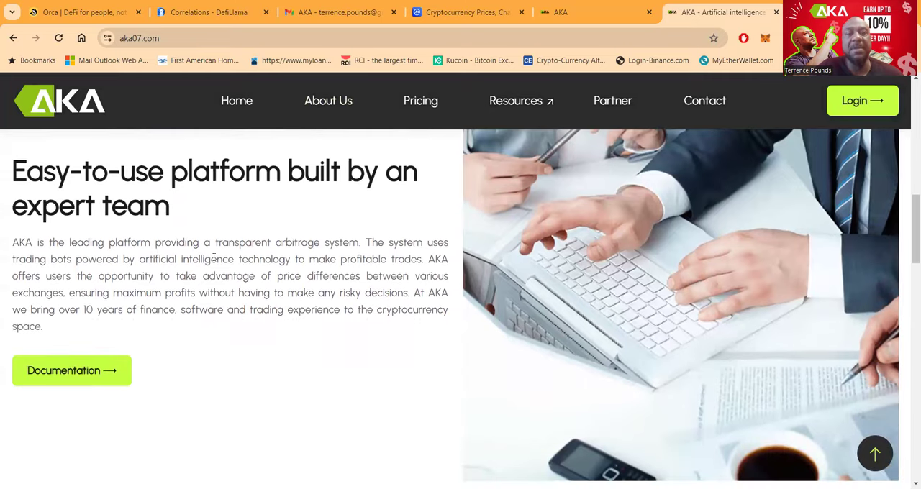
{"action": "mouse_move", "coordinate": [323, 343]}
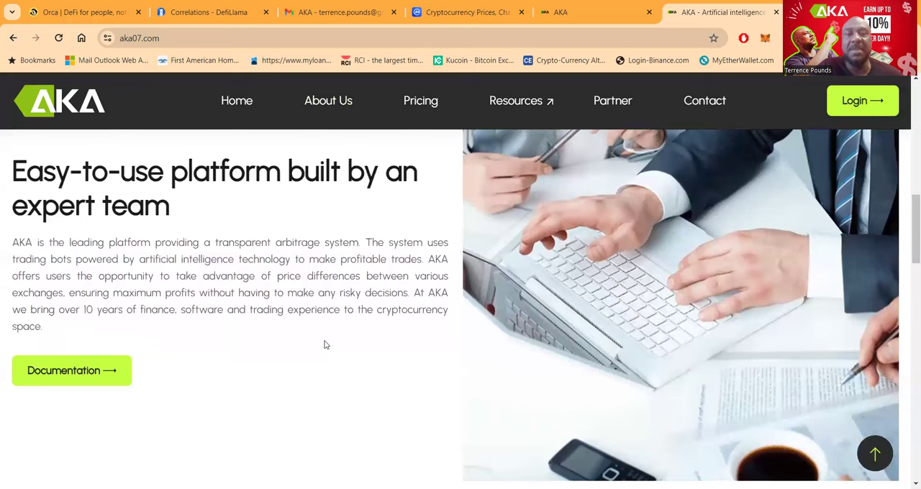
{"action": "mouse_move", "coordinate": [342, 325]}
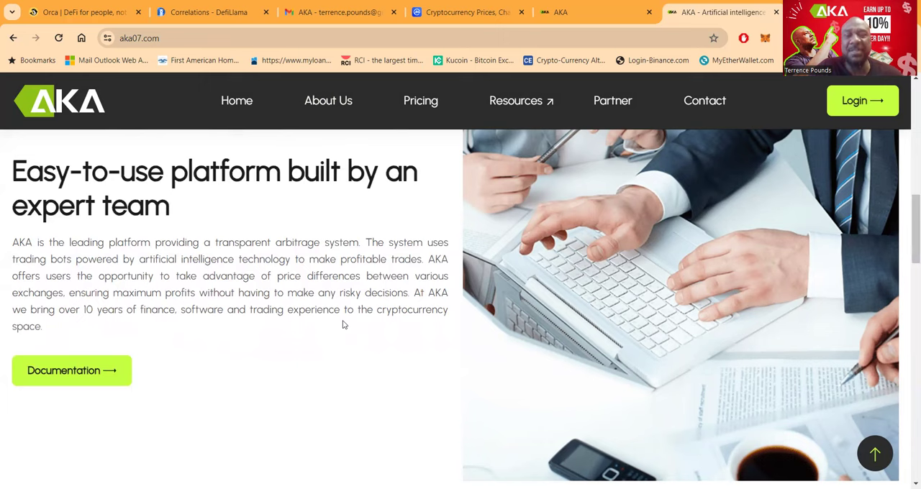
{"action": "mouse_move", "coordinate": [233, 340]}
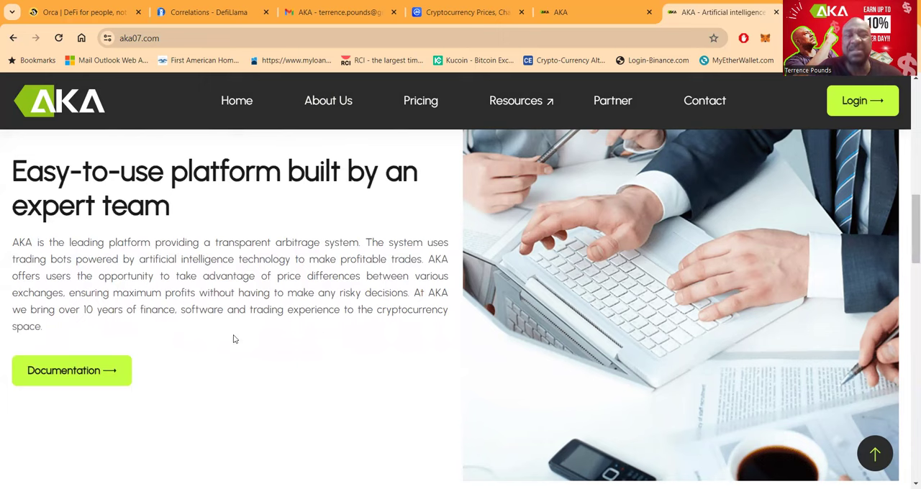
{"action": "mouse_move", "coordinate": [332, 392]}
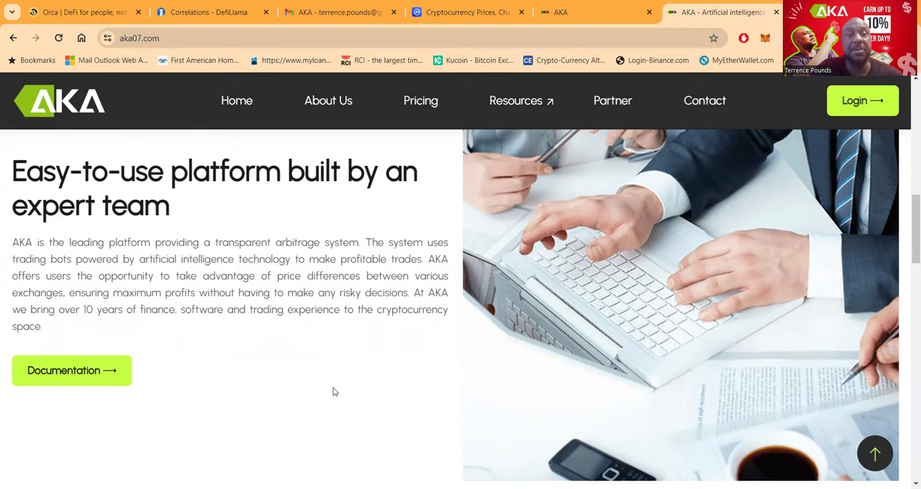
Scroll the AKA homepage past the feature cards and user statistics to the mobile application section.
{"action": "scroll", "scroll_direction": "down", "scroll_amount": 3}
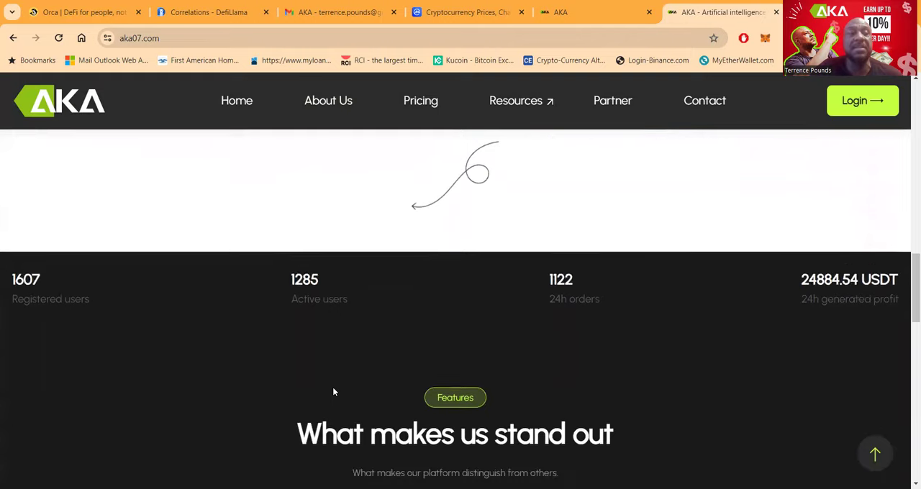
{"action": "scroll", "scroll_direction": "down", "scroll_amount": 3}
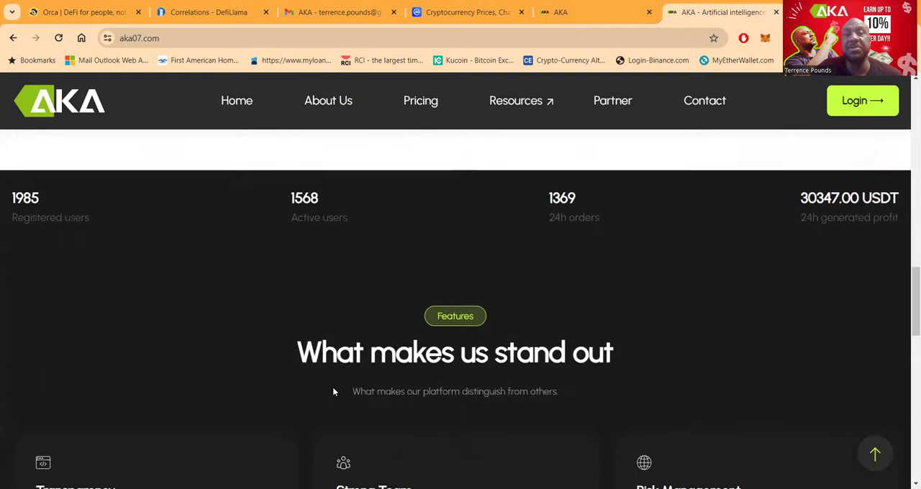
{"action": "scroll", "scroll_direction": "down", "scroll_amount": 3}
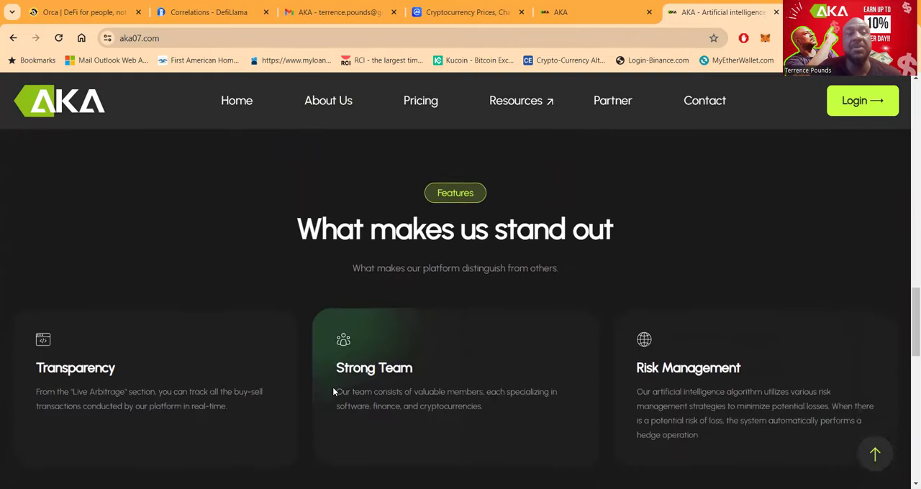
{"action": "scroll", "scroll_direction": "down", "scroll_amount": 3}
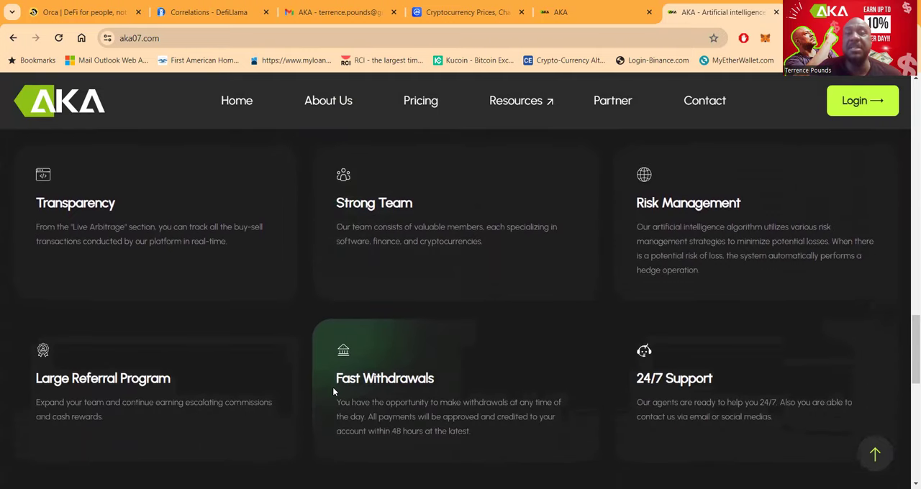
{"action": "scroll", "scroll_direction": "down", "scroll_amount": 3}
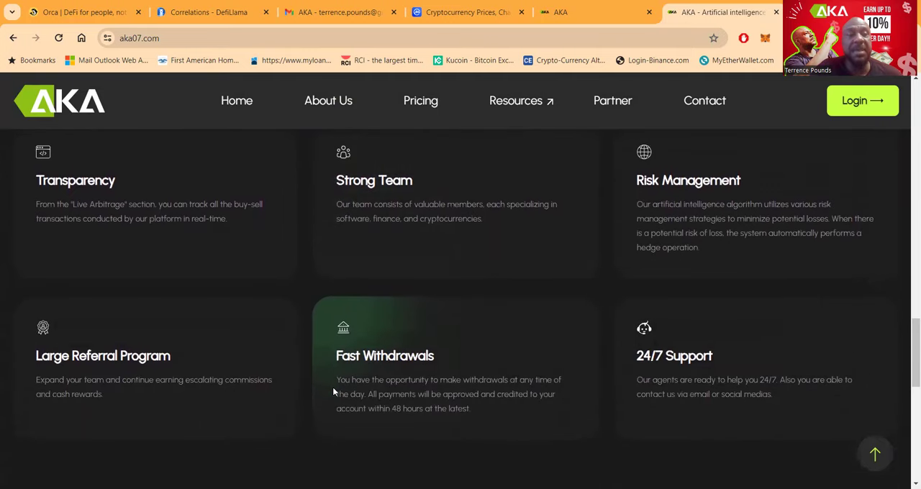
{"action": "mouse_move", "coordinate": [439, 371]}
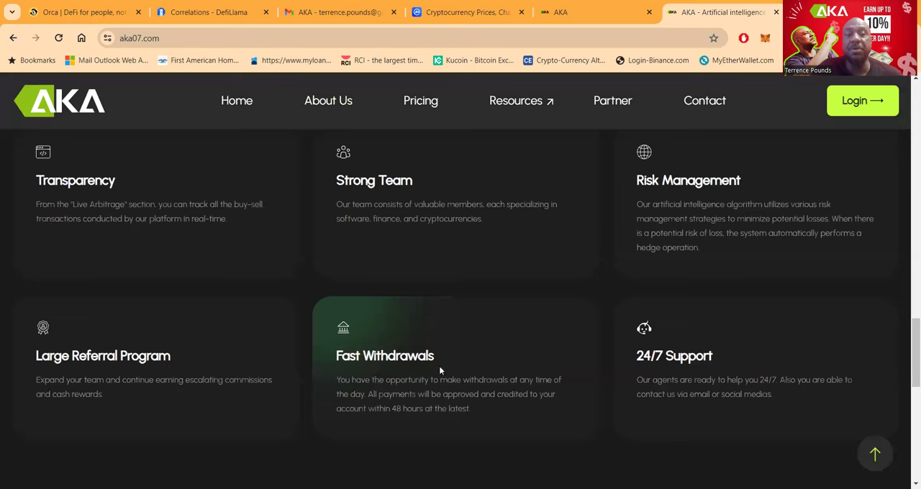
{"action": "mouse_move", "coordinate": [472, 370]}
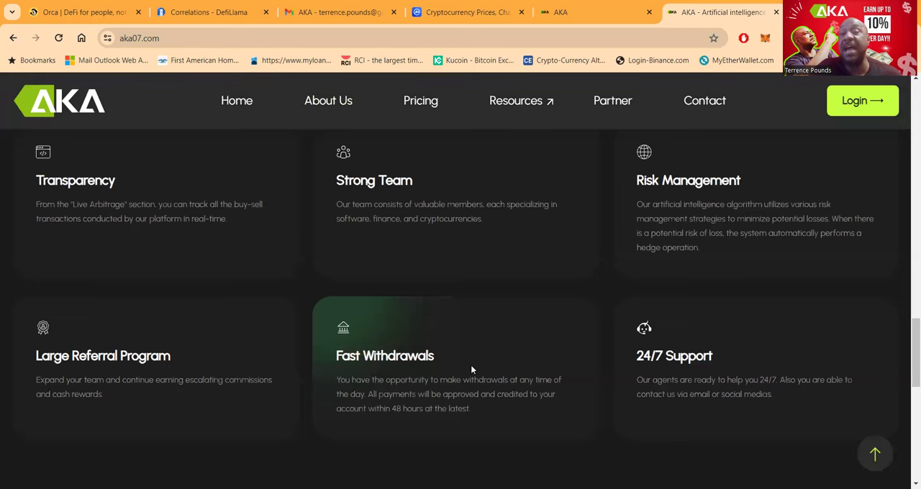
{"action": "scroll", "scroll_direction": "down", "scroll_amount": 3}
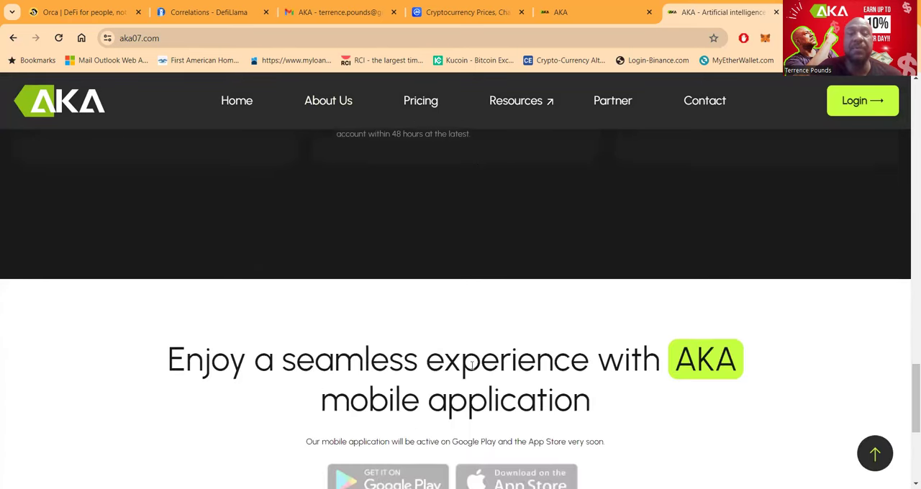
{"action": "scroll", "scroll_direction": "down", "scroll_amount": 3}
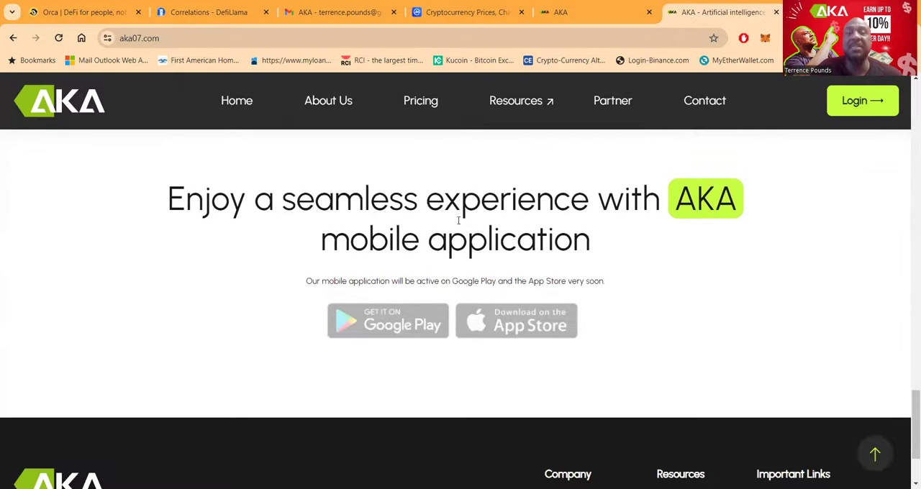
{"action": "mouse_move", "coordinate": [342, 218]}
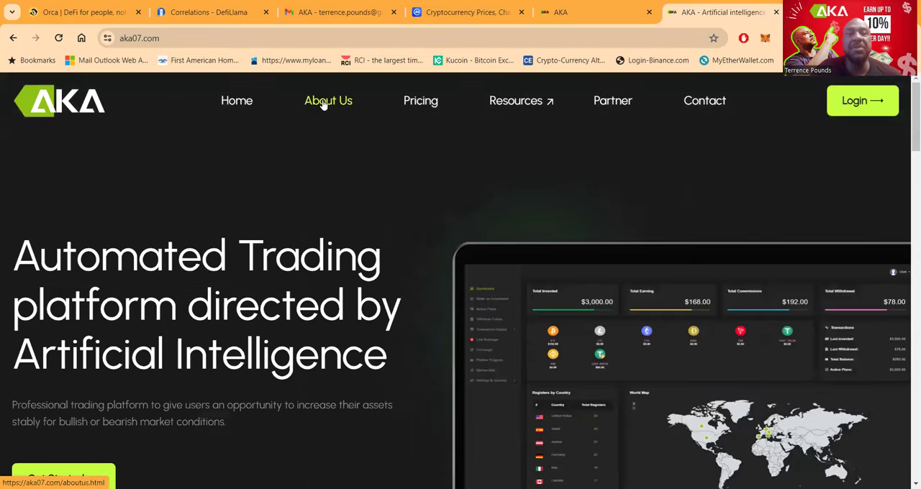
Read the About Us page through the mission, vision and short-, mid- and long-term goals.
{"action": "left_click", "coordinate": [328, 101]}
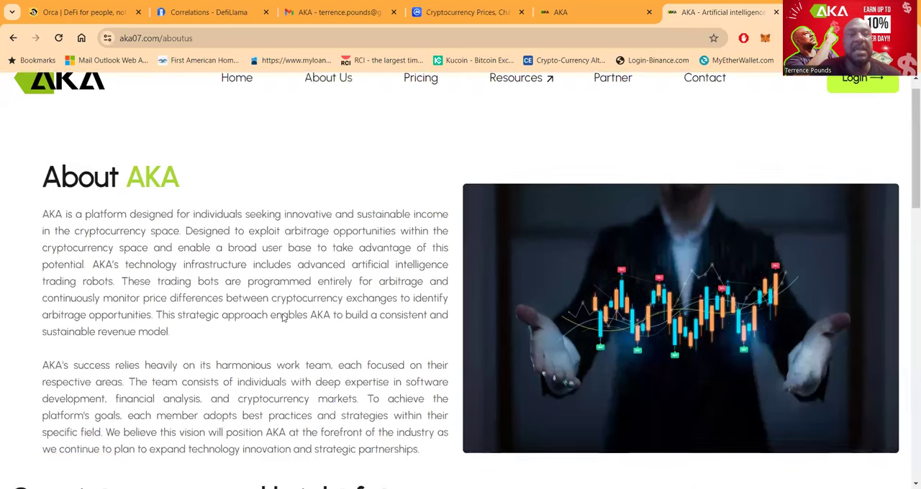
{"action": "scroll", "scroll_direction": "down", "scroll_amount": 3}
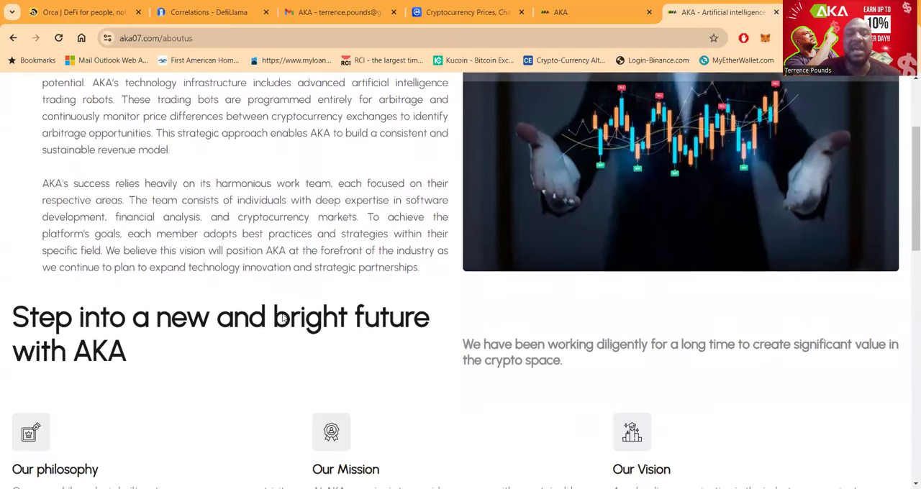
{"action": "scroll", "scroll_direction": "down", "scroll_amount": 3}
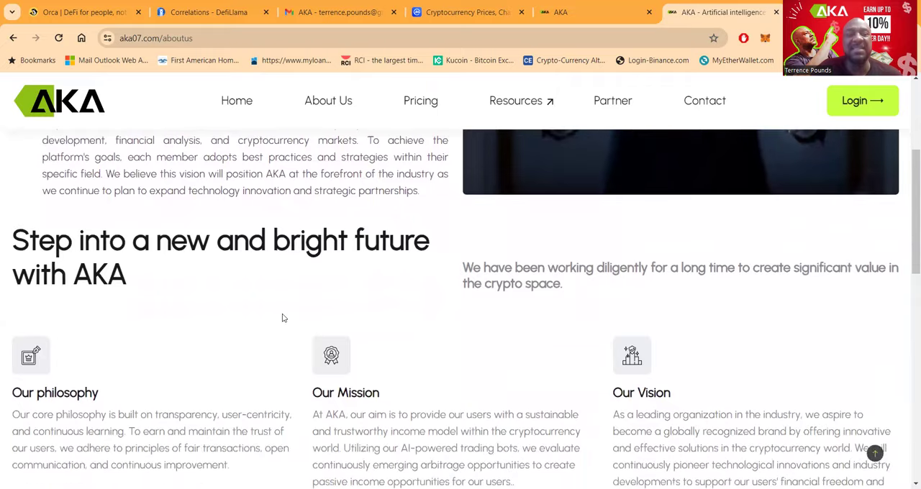
{"action": "scroll", "scroll_direction": "down", "scroll_amount": 3}
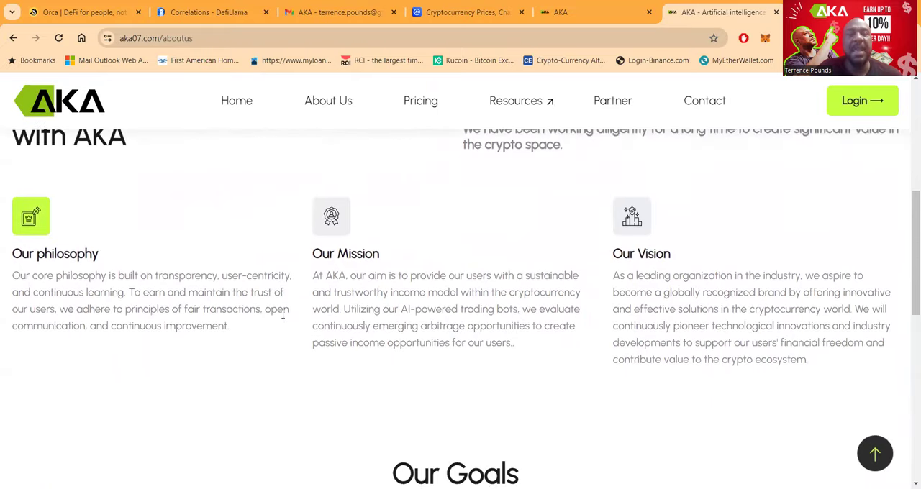
{"action": "scroll", "scroll_direction": "down", "scroll_amount": 3}
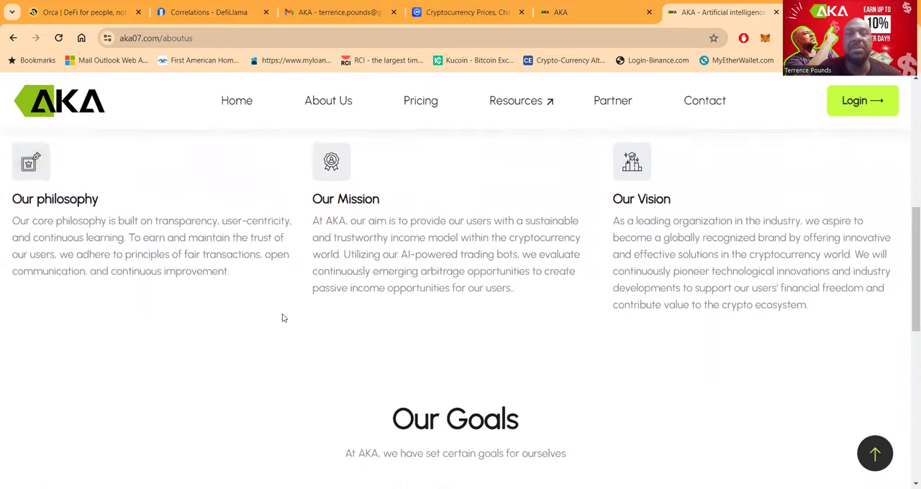
{"action": "scroll", "scroll_direction": "down", "scroll_amount": 3}
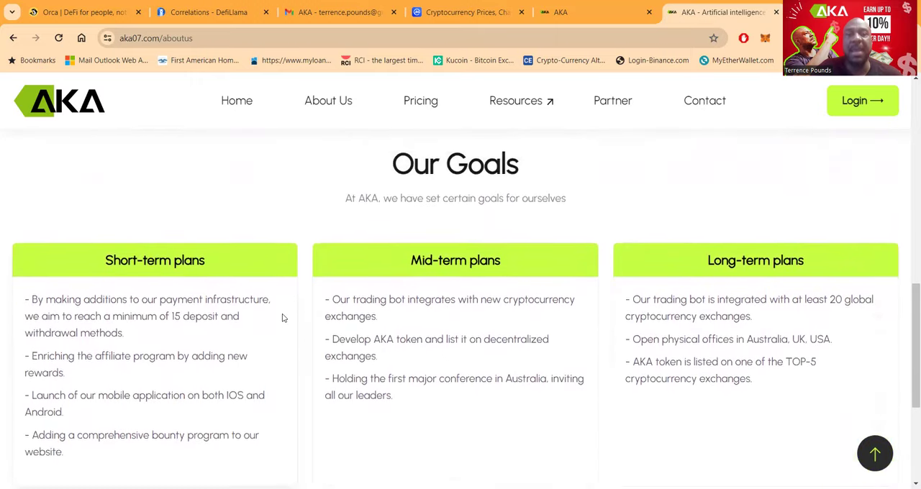
{"action": "scroll", "scroll_direction": "down", "scroll_amount": 3}
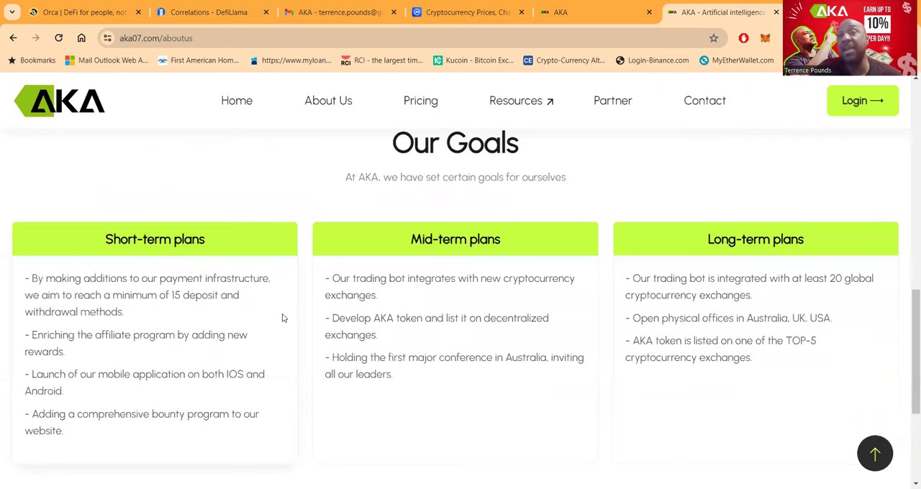
{"action": "scroll", "scroll_direction": "down", "scroll_amount": 3}
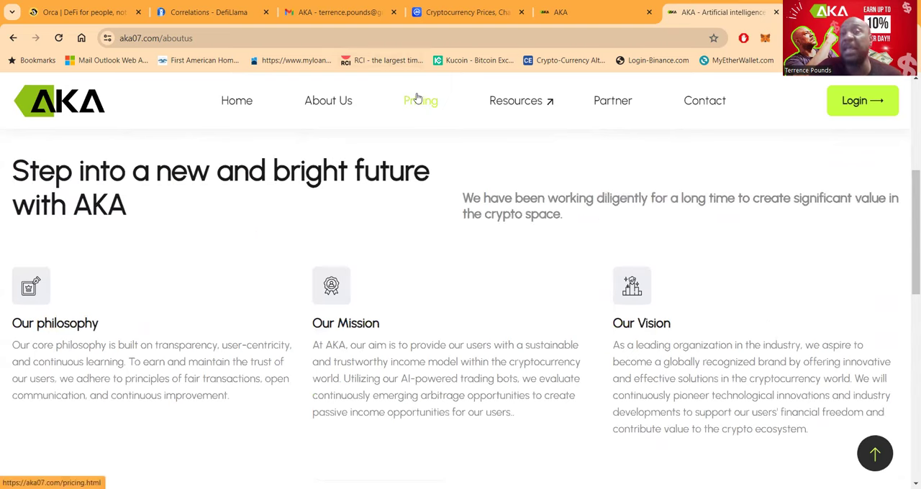
View the Pricing page's 20-, 30- and 40-day bot plan cards with prices and returns.
{"action": "left_click", "coordinate": [420, 101]}
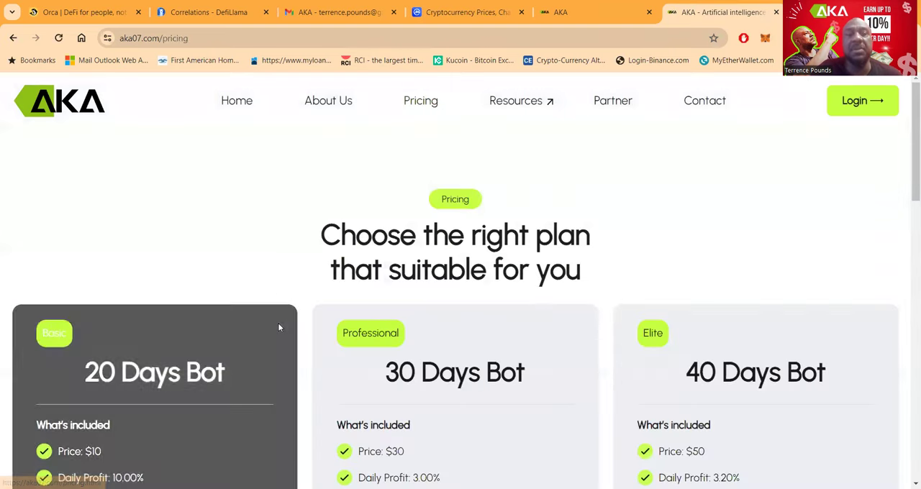
{"action": "scroll", "scroll_direction": "down", "scroll_amount": 3}
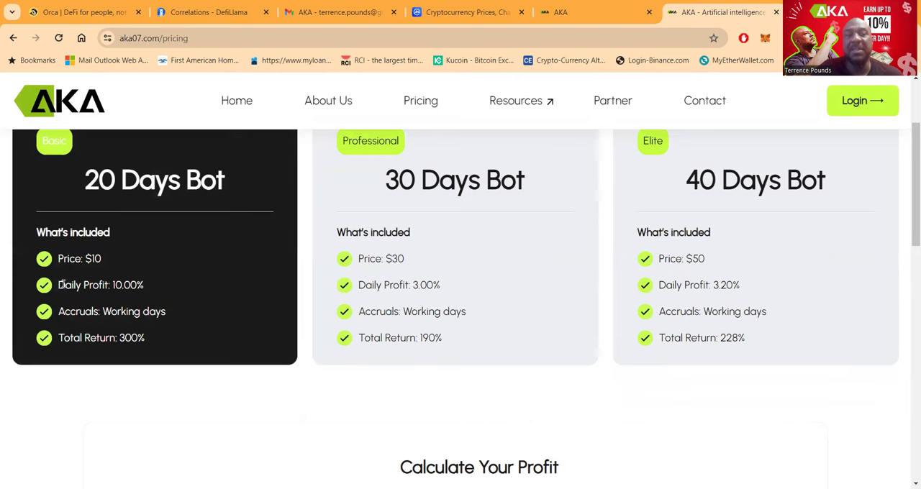
{"action": "mouse_move", "coordinate": [150, 294]}
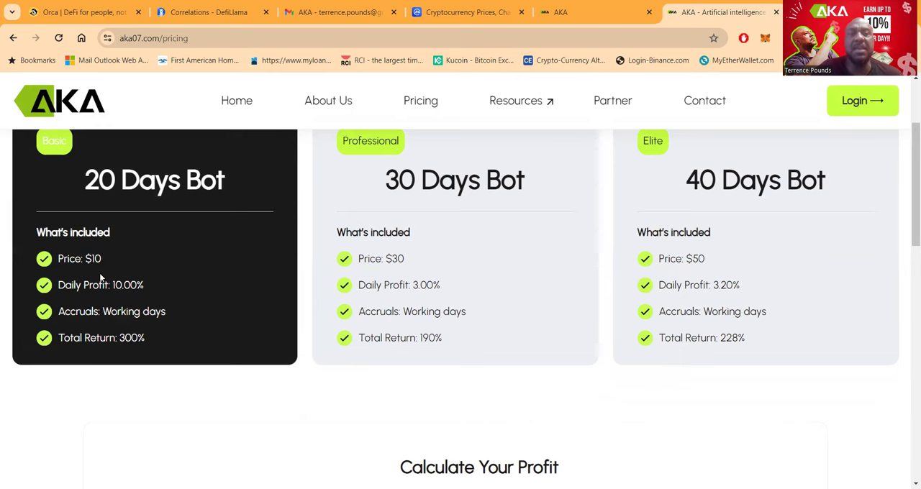
{"action": "mouse_move", "coordinate": [121, 334]}
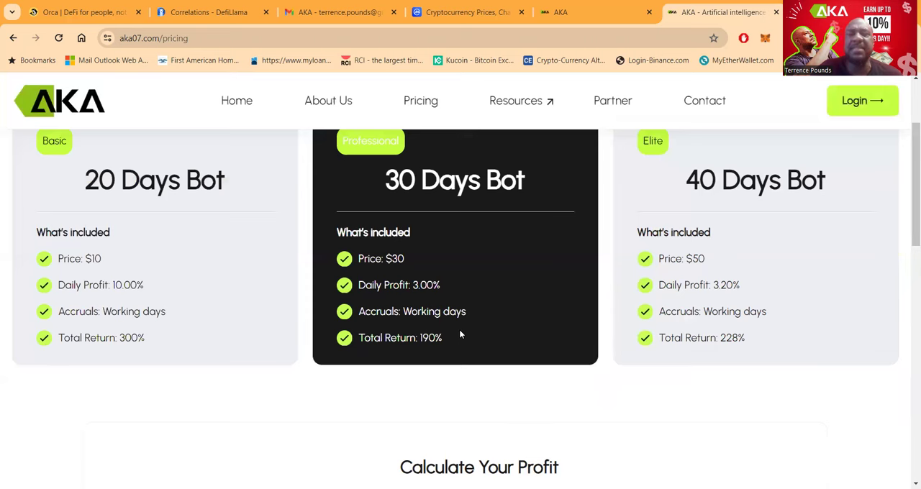
{"action": "mouse_move", "coordinate": [466, 280]}
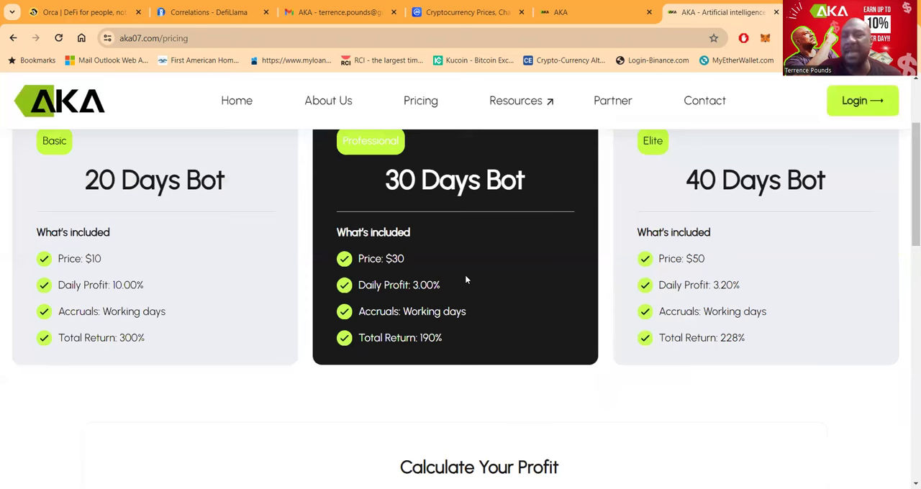
{"action": "mouse_move", "coordinate": [417, 276]}
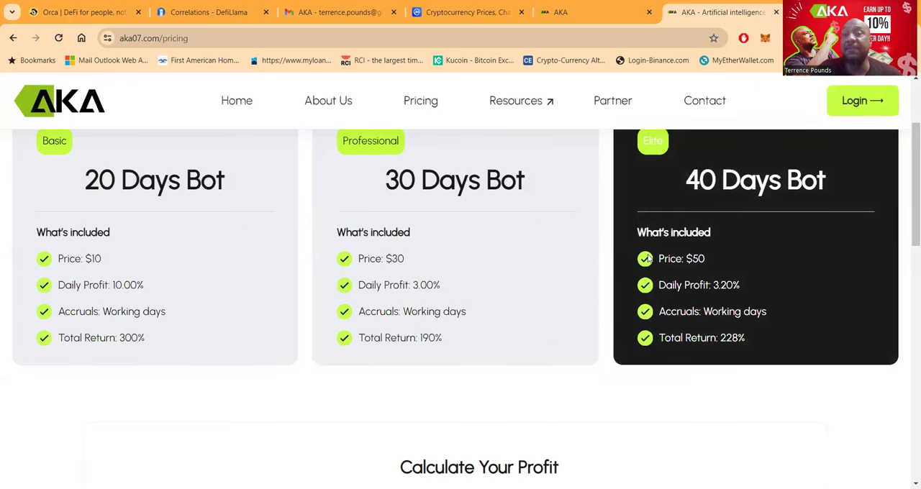
{"action": "mouse_move", "coordinate": [733, 265]}
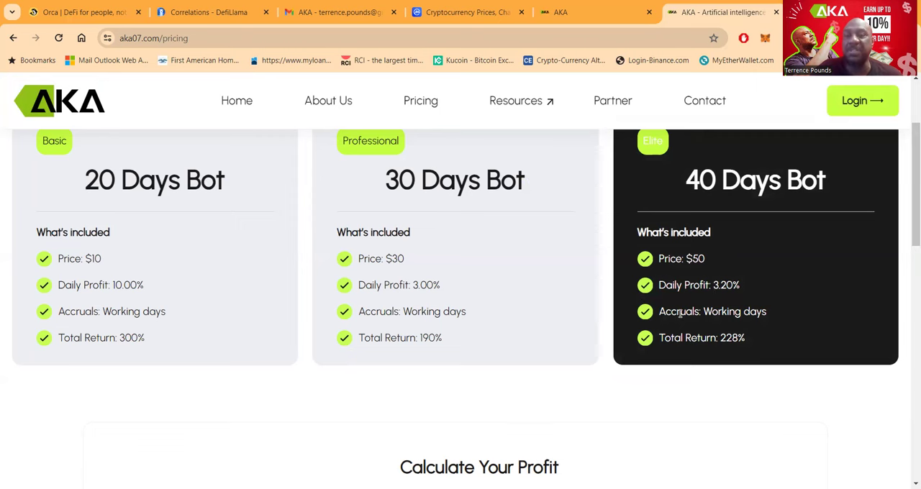
{"action": "mouse_move", "coordinate": [685, 354]}
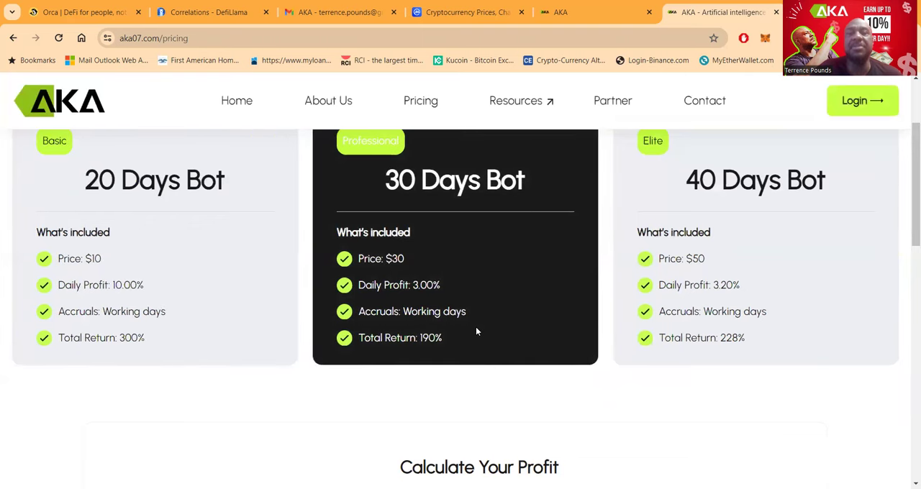
{"action": "scroll", "scroll_direction": "down", "scroll_amount": 3}
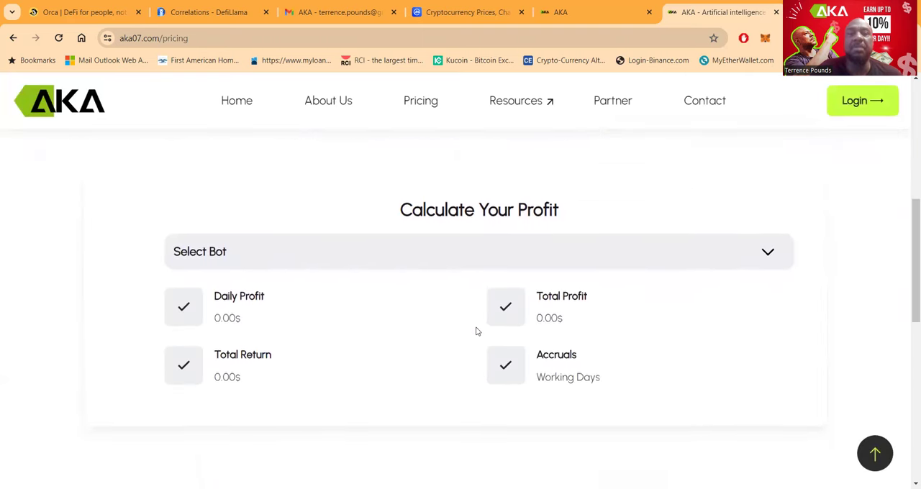
{"action": "scroll", "scroll_direction": "down", "scroll_amount": 3}
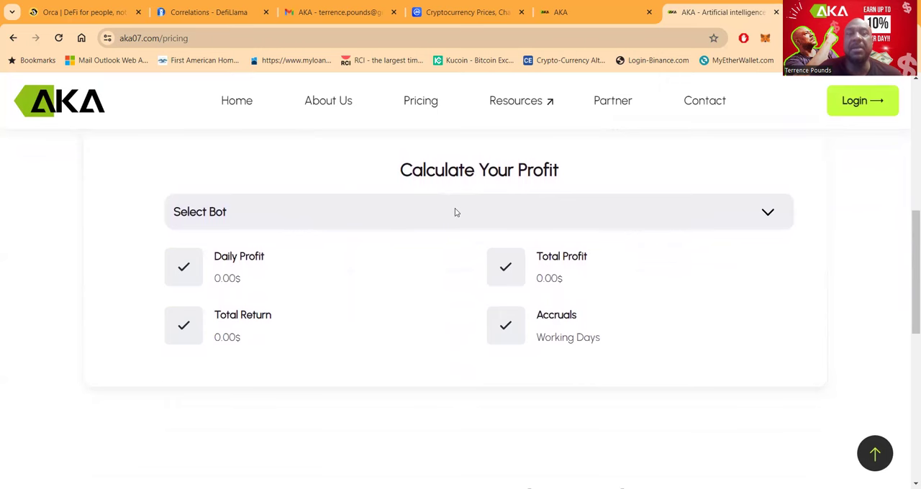
{"action": "left_click", "coordinate": [478, 211]}
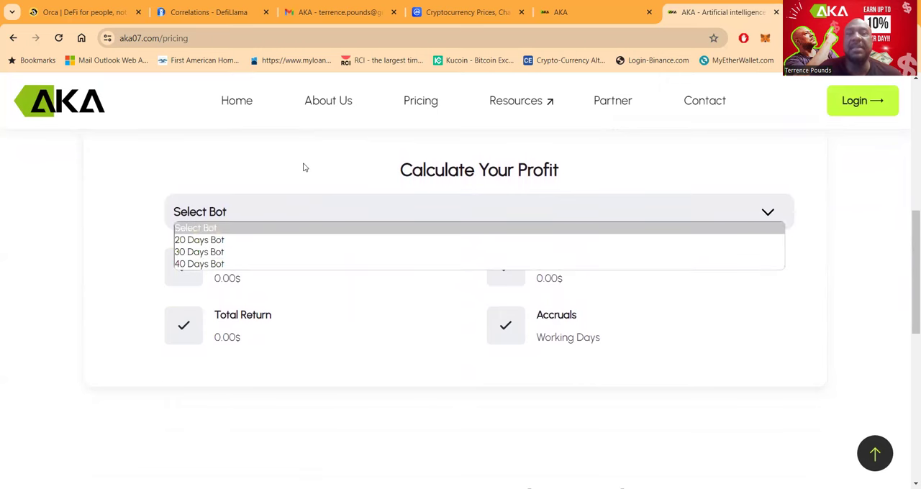
{"action": "scroll", "scroll_direction": "down", "scroll_amount": 3}
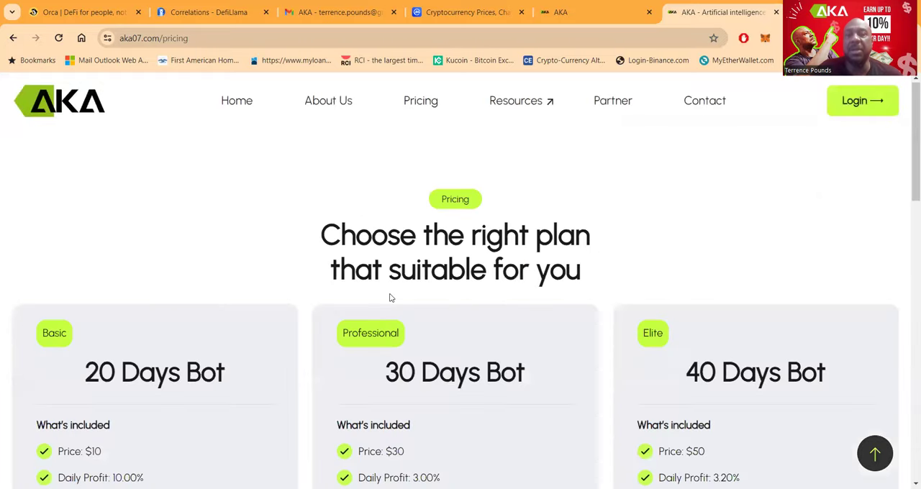
View the Partner page's Direct Bonus Table of cash bonuses from $50 and required investments.
{"action": "left_click", "coordinate": [613, 100]}
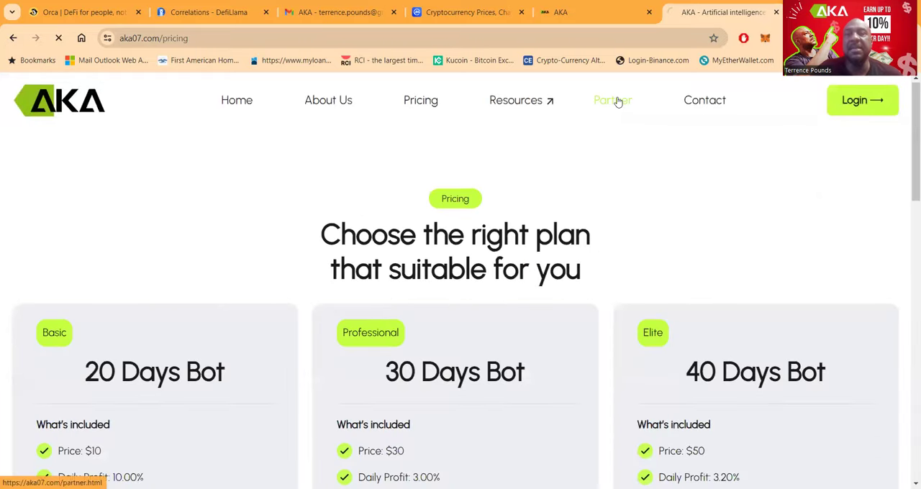
{"action": "left_click", "coordinate": [613, 101]}
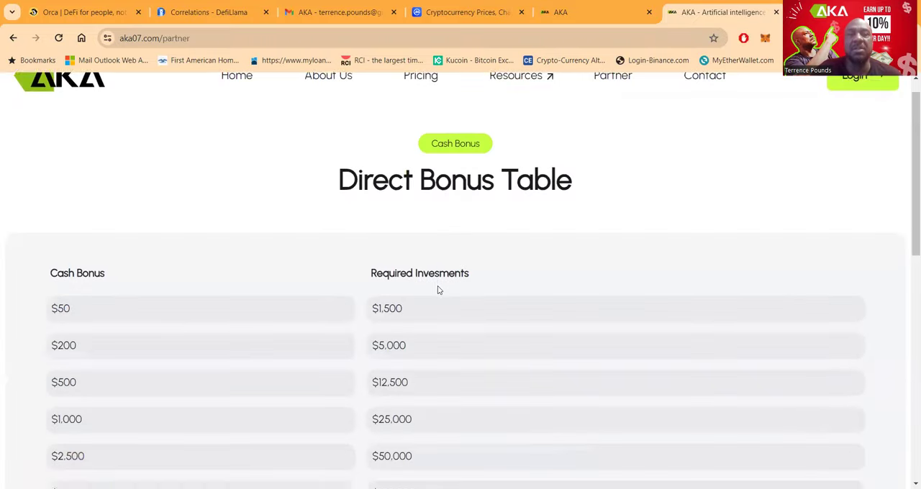
{"action": "scroll", "scroll_direction": "down", "scroll_amount": 3}
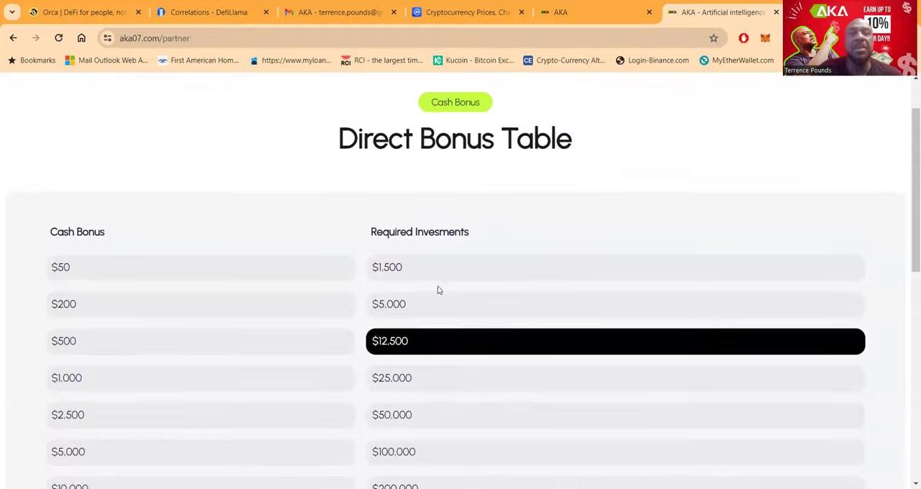
{"action": "scroll", "scroll_direction": "down", "scroll_amount": 3}
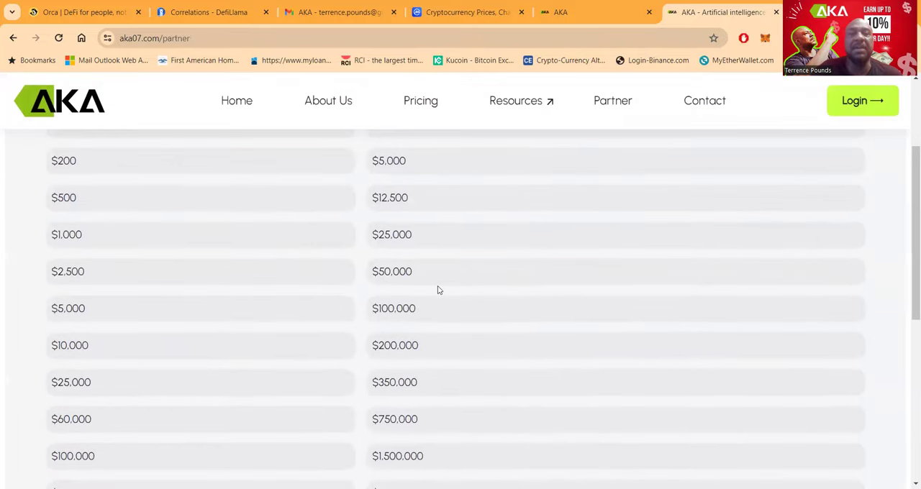
{"action": "scroll", "scroll_direction": "down", "scroll_amount": 3}
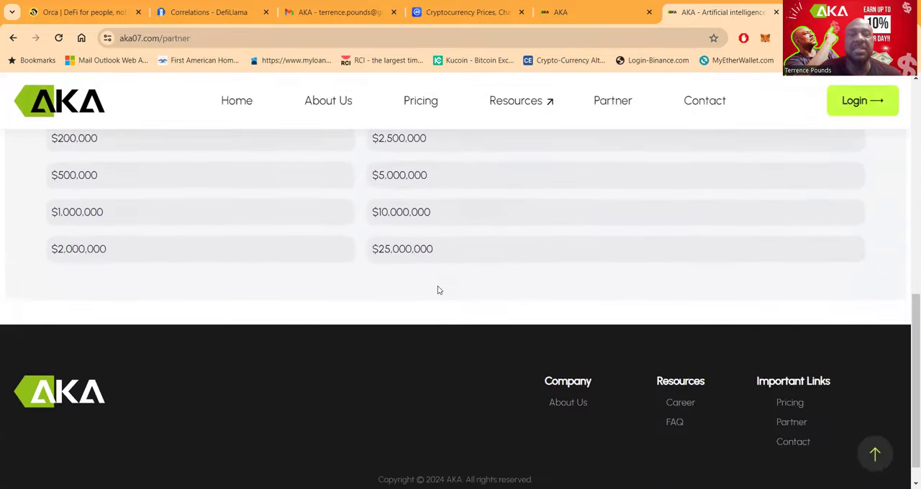
{"action": "scroll", "scroll_direction": "up", "scroll_amount": 3}
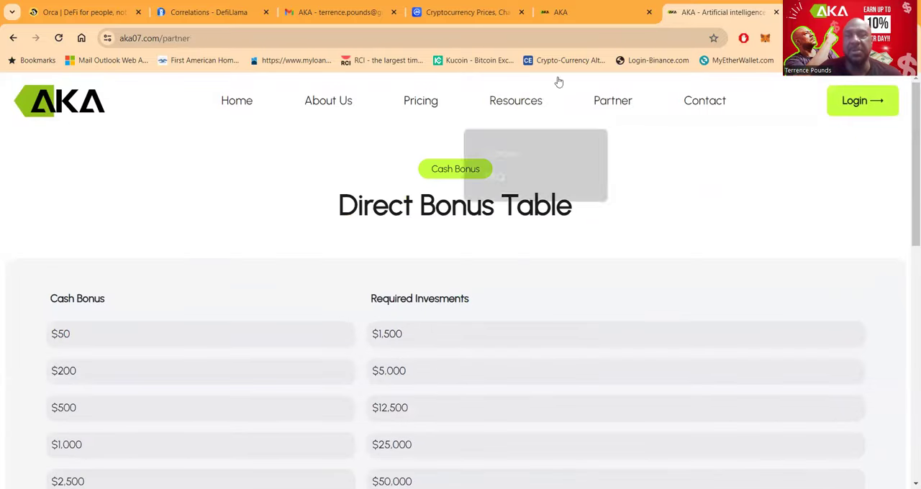
{"action": "mouse_move", "coordinate": [662, 120]}
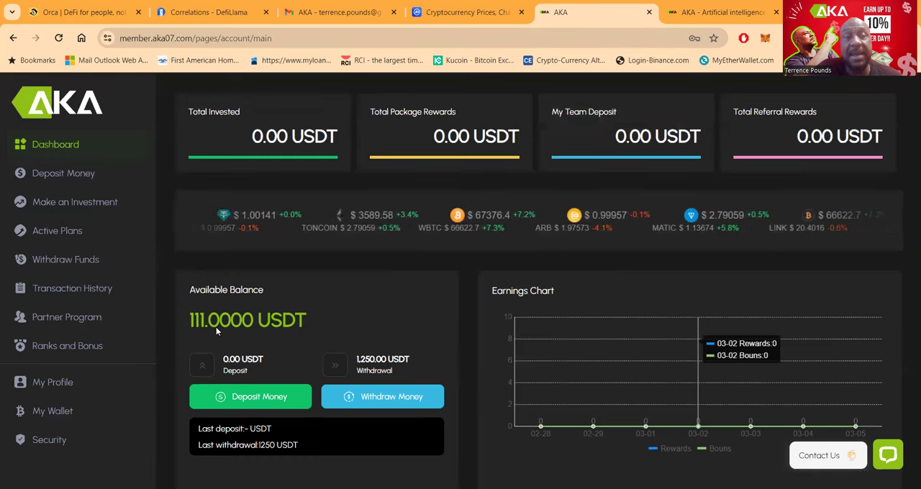
Scroll the member dashboard to the 111 USDT balance and affiliate referral link section.
{"action": "scroll", "scroll_direction": "down", "scroll_amount": 3}
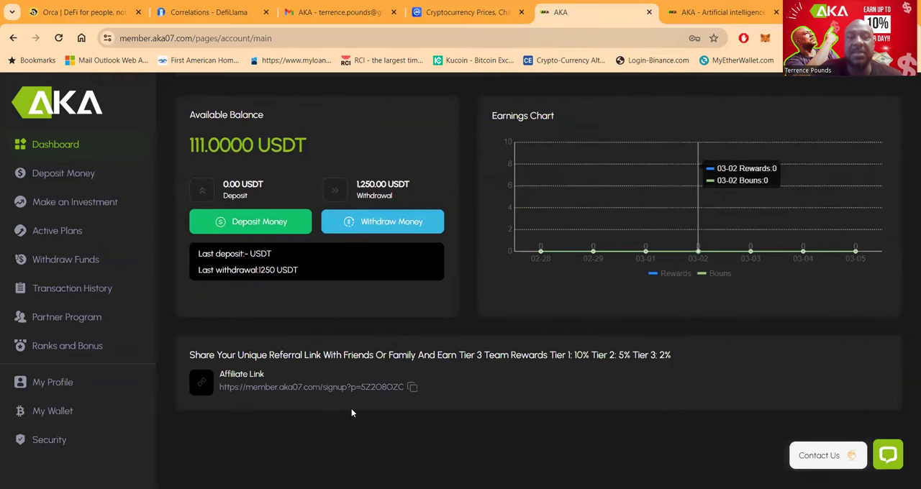
{"action": "left_click", "coordinate": [411, 388]}
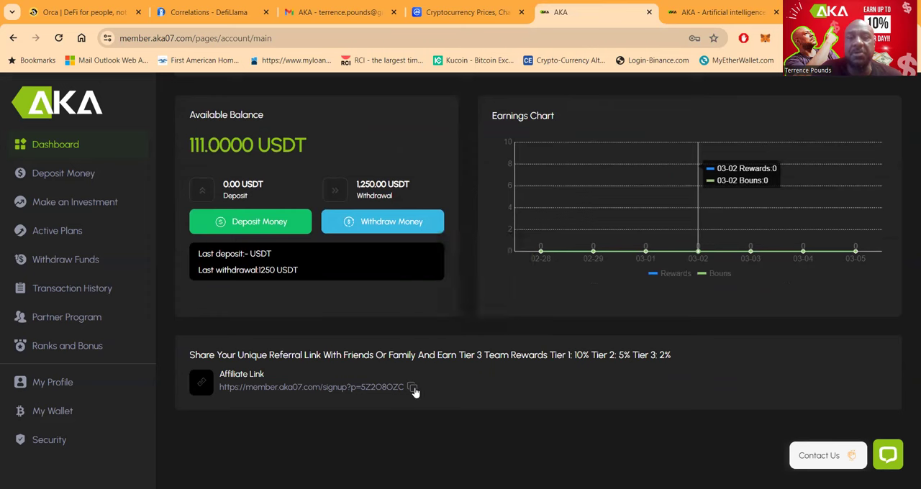
{"action": "mouse_move", "coordinate": [482, 366]}
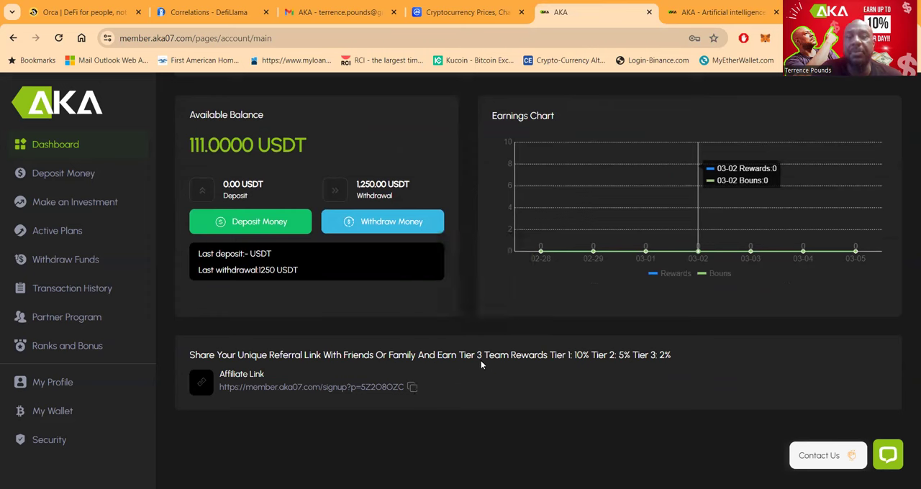
{"action": "mouse_move", "coordinate": [587, 367]}
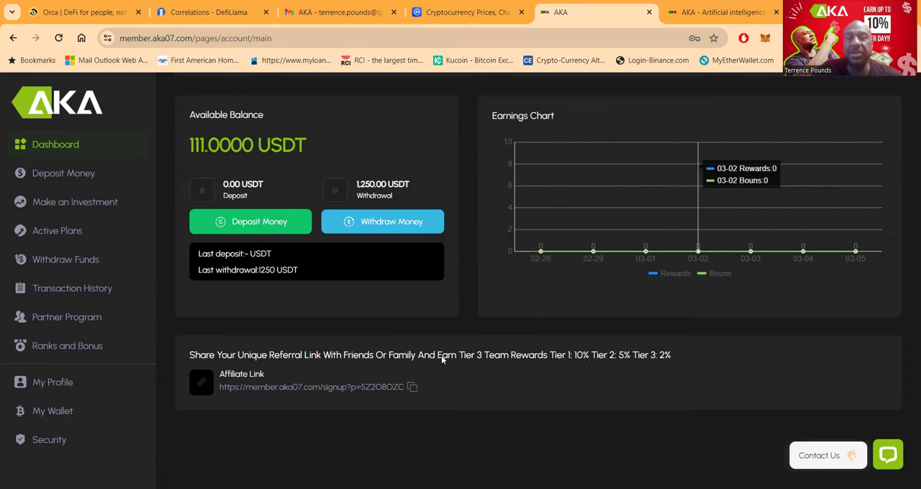
{"action": "mouse_move", "coordinate": [61, 192]}
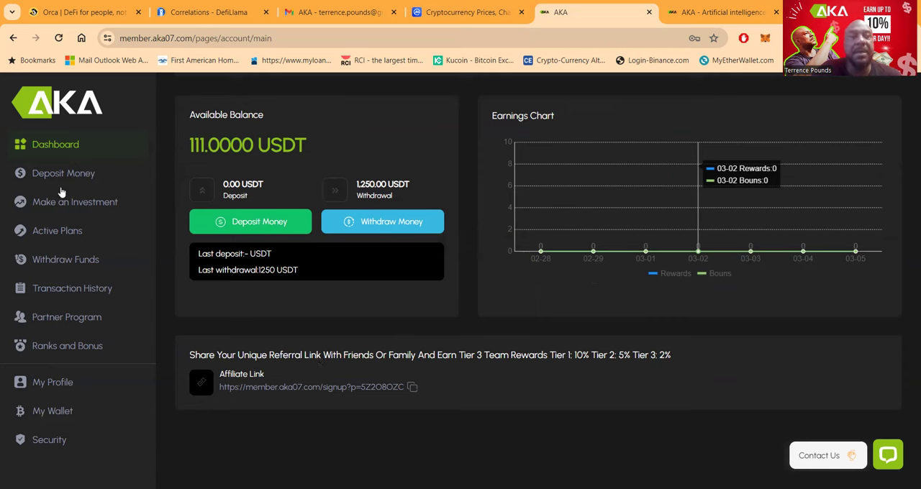
{"action": "mouse_move", "coordinate": [319, 248]}
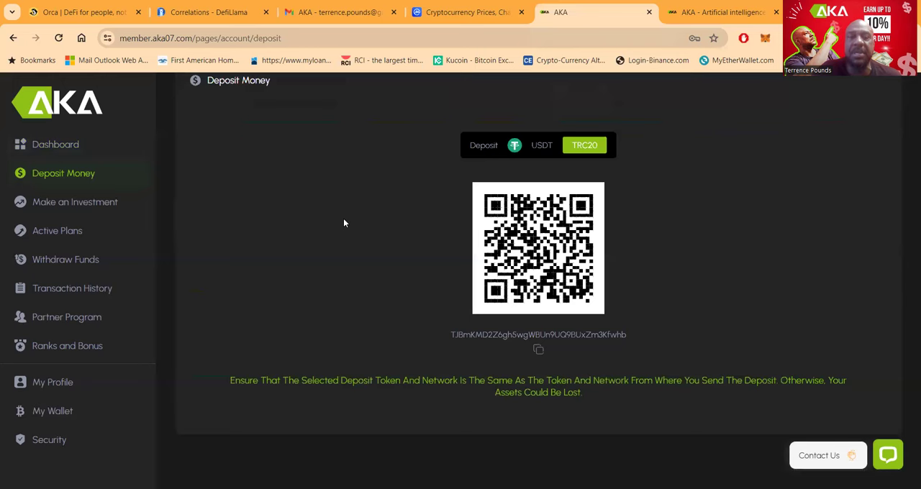
{"action": "mouse_move", "coordinate": [367, 236]}
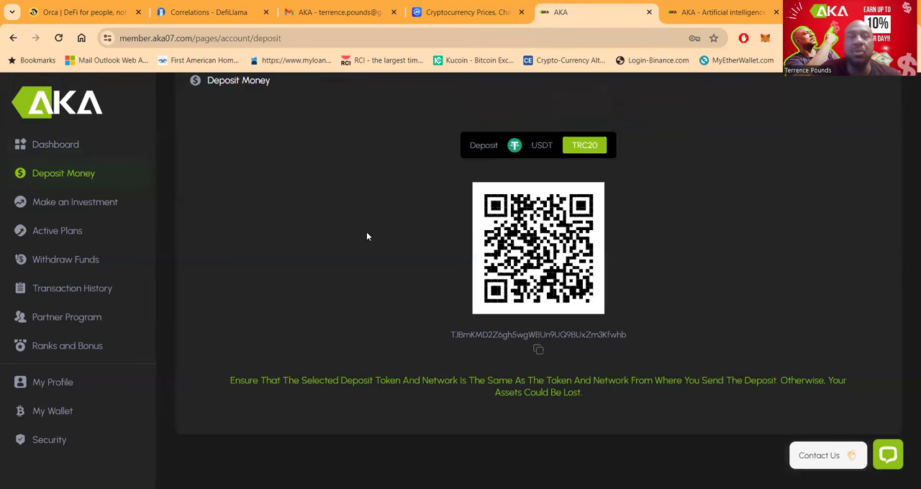
{"action": "mouse_move", "coordinate": [41, 207]}
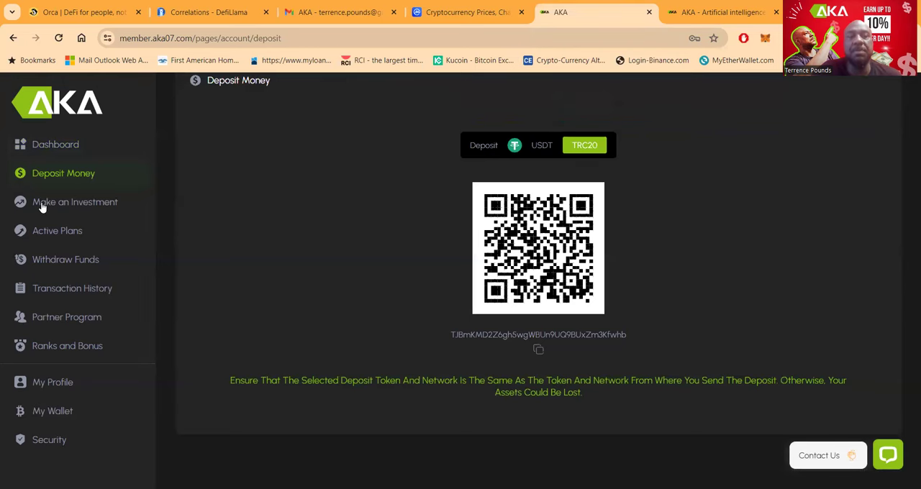
On Make an Investment, purchase the first 20 Days Plan and confirm the success message.
{"action": "left_click", "coordinate": [74, 201]}
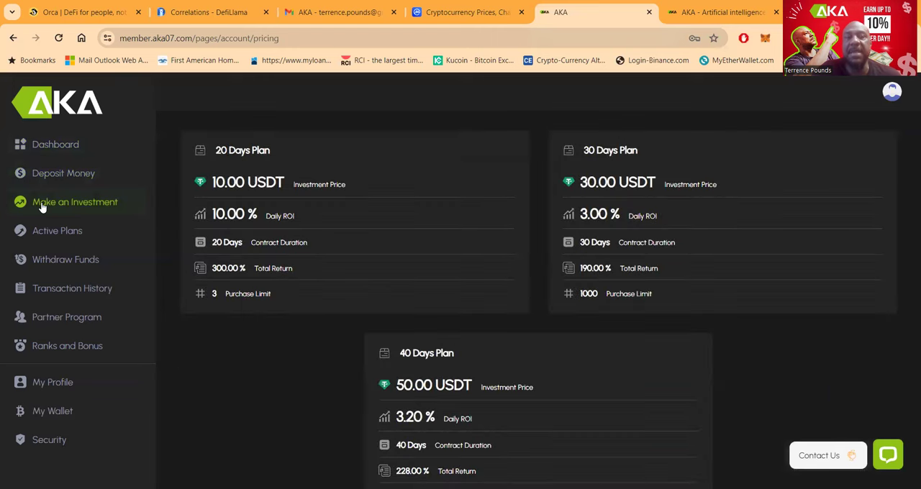
{"action": "mouse_move", "coordinate": [358, 271]}
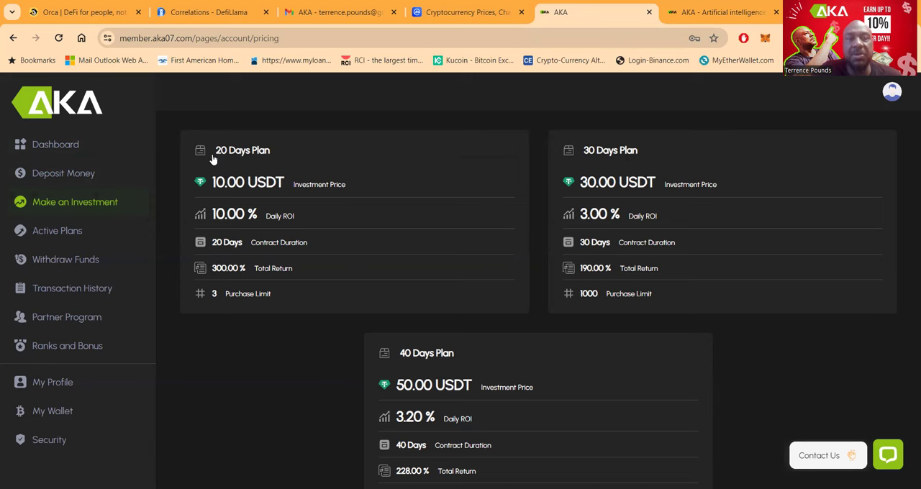
{"action": "mouse_move", "coordinate": [233, 295]}
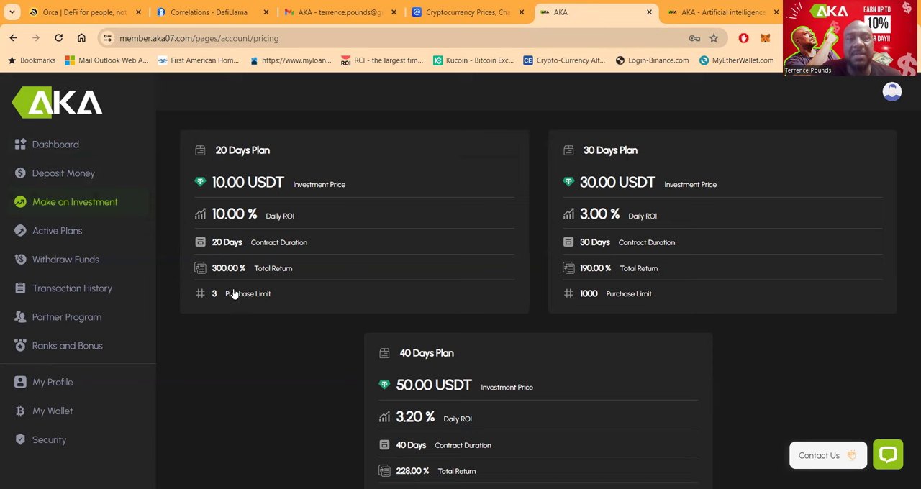
{"action": "mouse_move", "coordinate": [262, 296]}
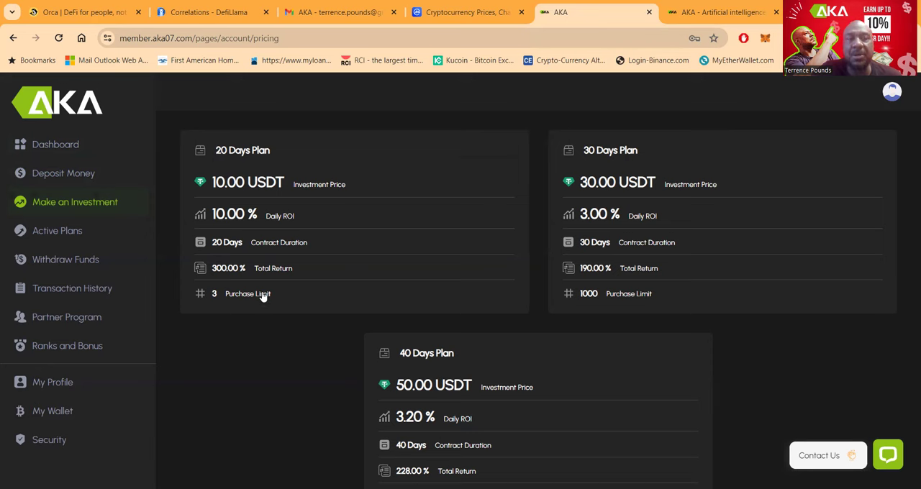
{"action": "mouse_move", "coordinate": [221, 198]}
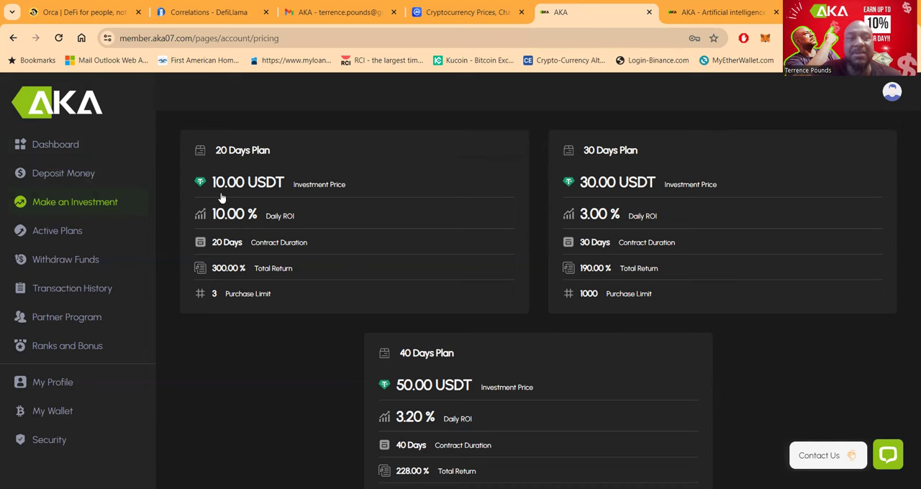
{"action": "mouse_move", "coordinate": [593, 153]}
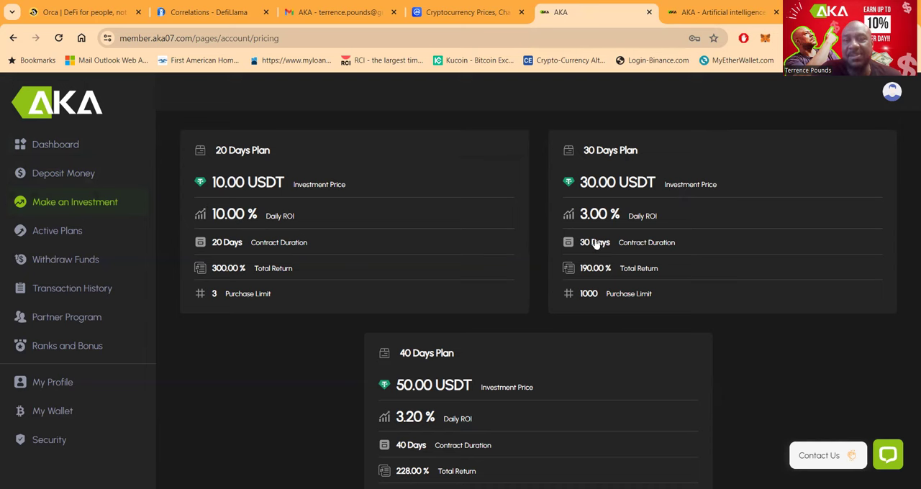
{"action": "mouse_move", "coordinate": [649, 297]}
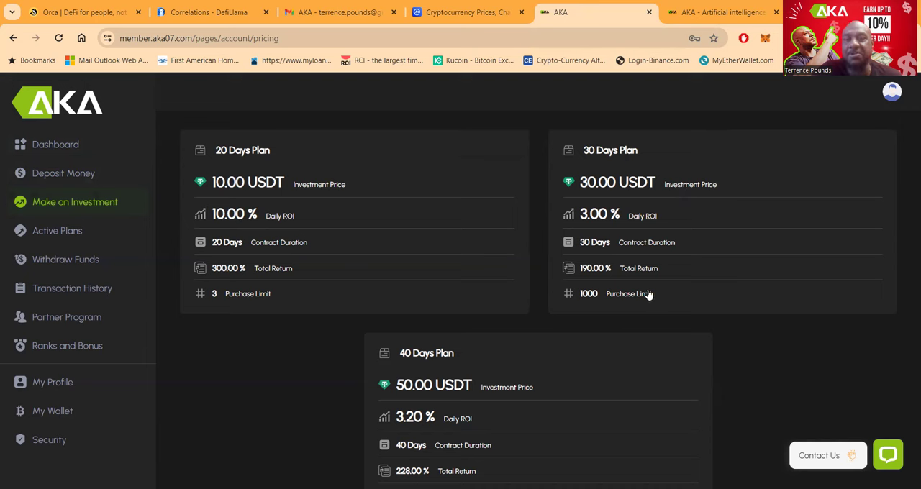
{"action": "mouse_move", "coordinate": [616, 204]}
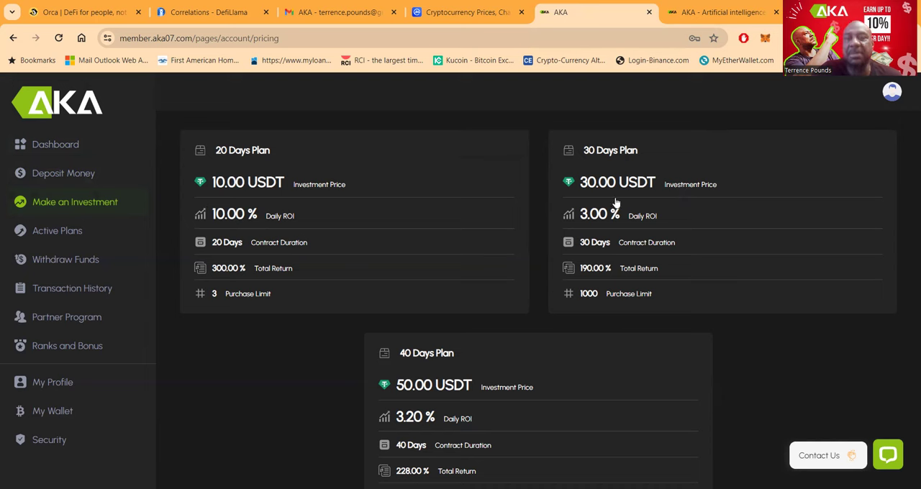
{"action": "scroll", "scroll_direction": "down", "scroll_amount": 3}
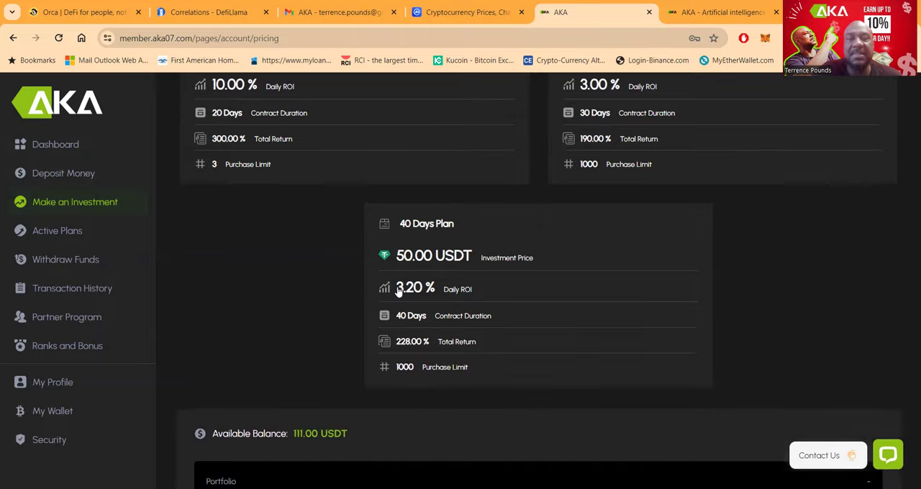
{"action": "mouse_move", "coordinate": [475, 268]}
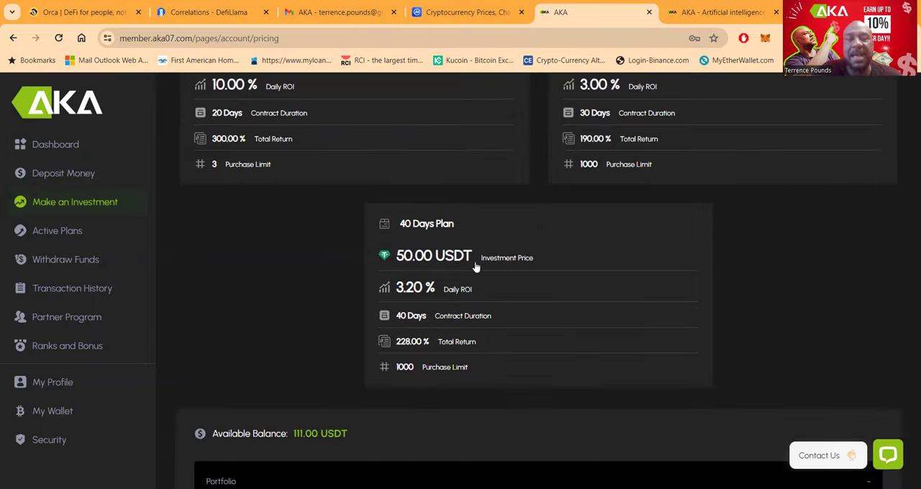
{"action": "mouse_move", "coordinate": [453, 316]}
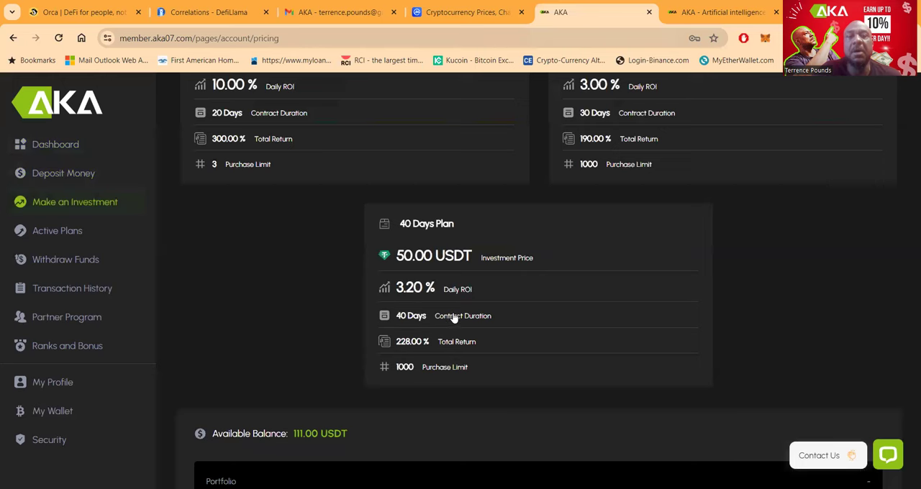
{"action": "scroll", "scroll_direction": "down", "scroll_amount": 3}
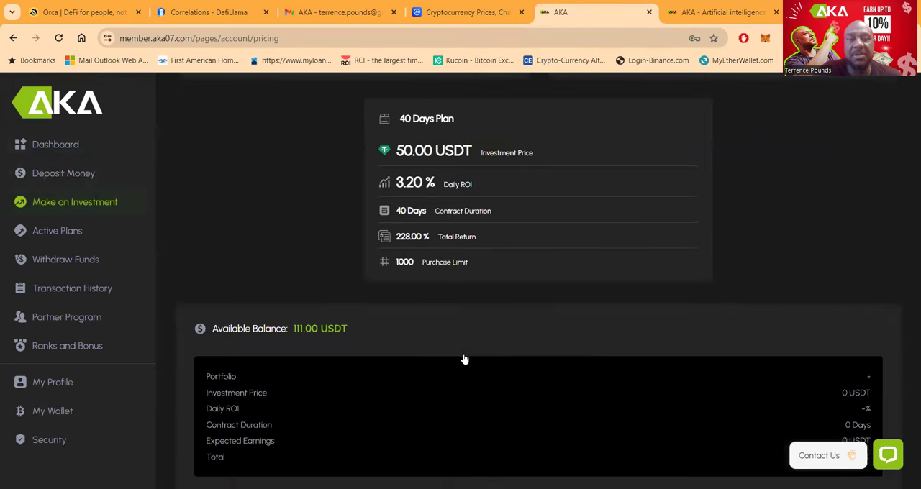
{"action": "scroll", "scroll_direction": "down", "scroll_amount": 3}
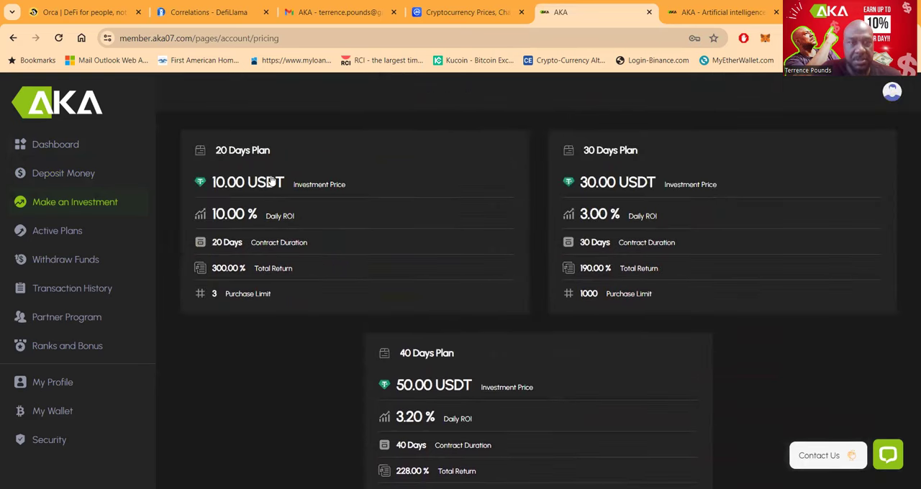
{"action": "mouse_move", "coordinate": [322, 193]}
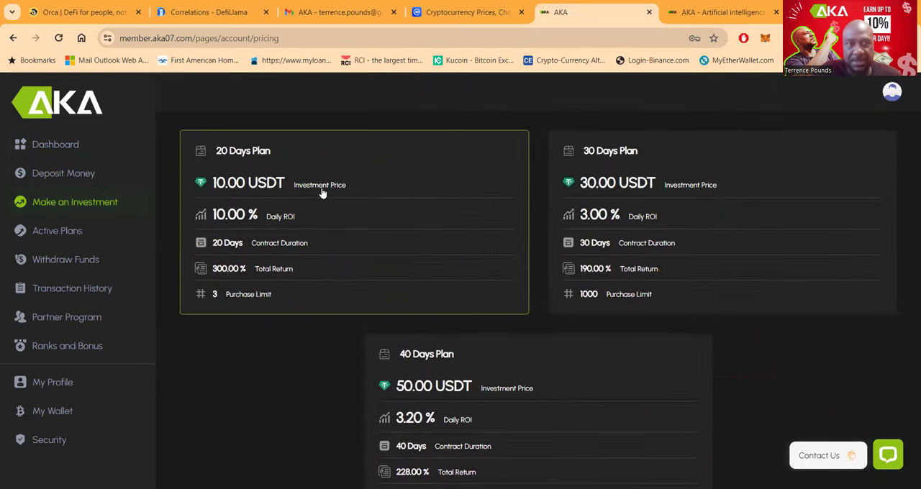
{"action": "scroll", "scroll_direction": "down", "scroll_amount": 3}
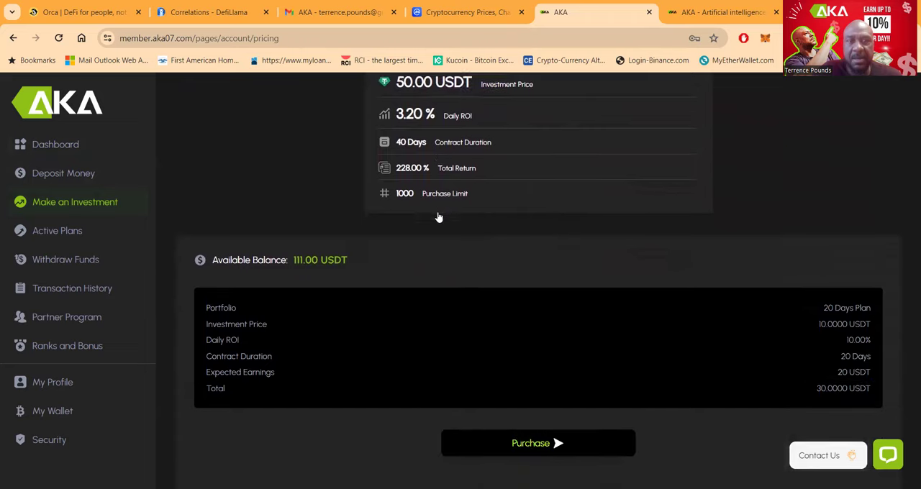
{"action": "scroll", "scroll_direction": "down", "scroll_amount": 3}
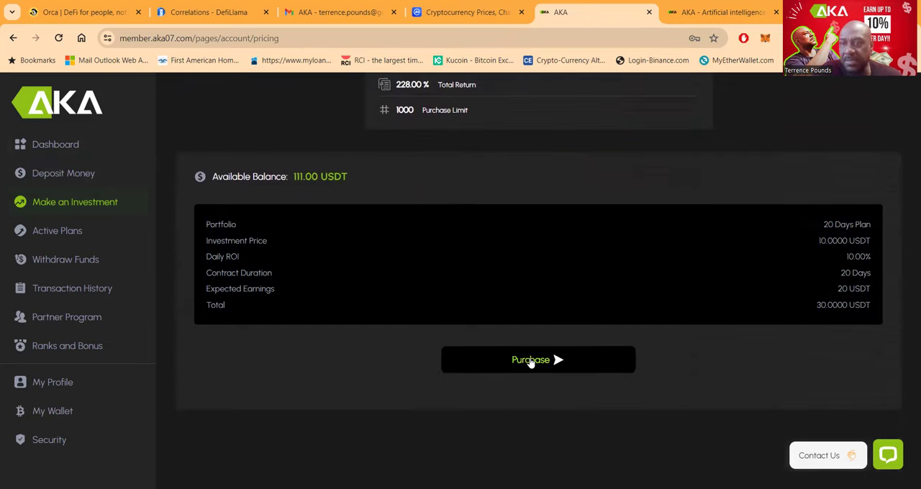
{"action": "left_click", "coordinate": [538, 360]}
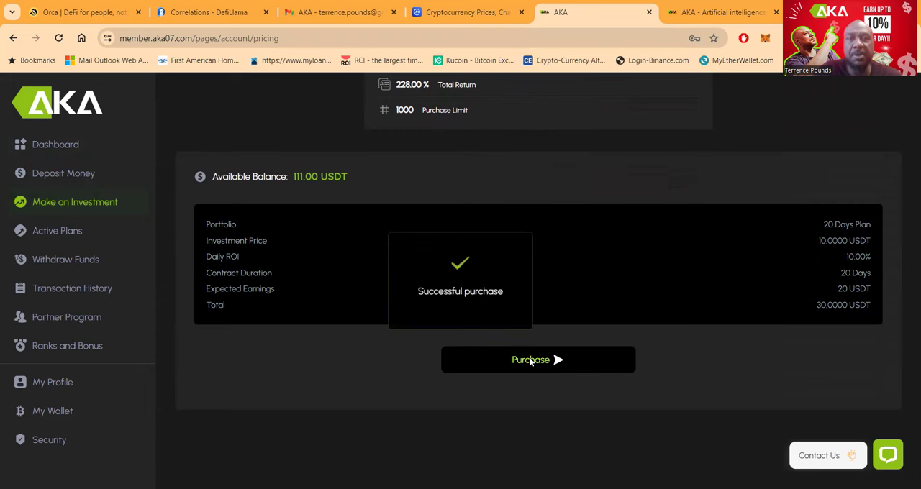
{"action": "left_click", "coordinate": [539, 360]}
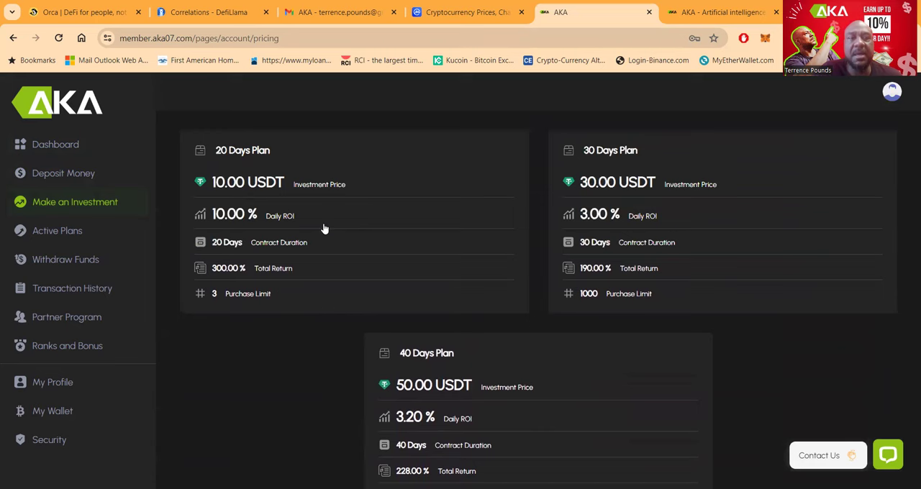
{"action": "mouse_move", "coordinate": [231, 291]}
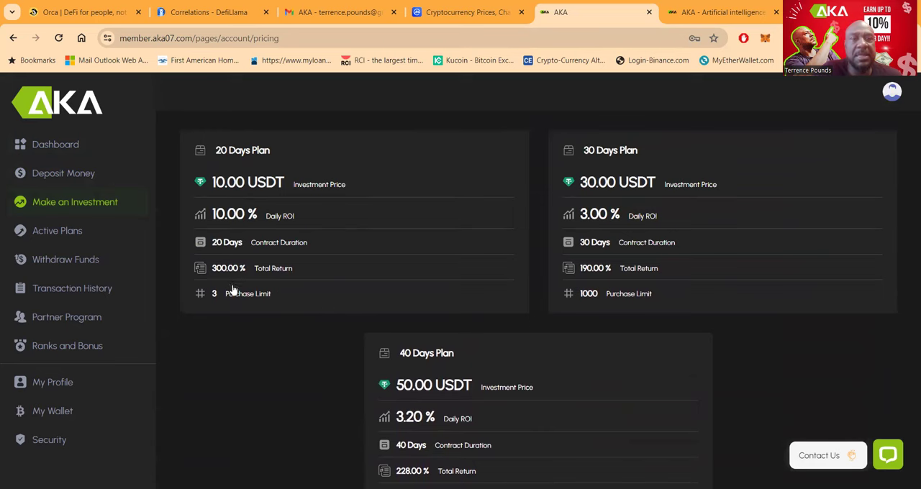
Purchase two more 20 Days Plans, the 30 Days Plan and the 40 Days Plan, leaving 1.00 USDT.
{"action": "scroll", "scroll_direction": "down", "scroll_amount": 3}
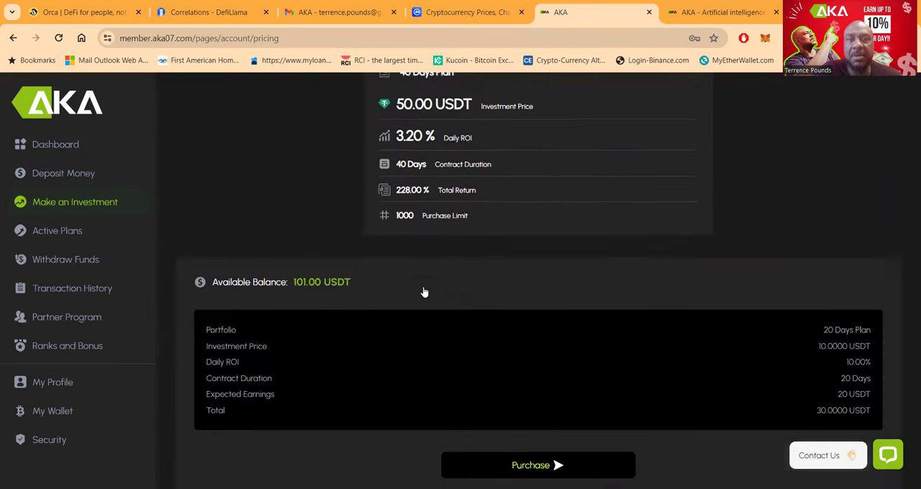
{"action": "scroll", "scroll_direction": "down", "scroll_amount": 3}
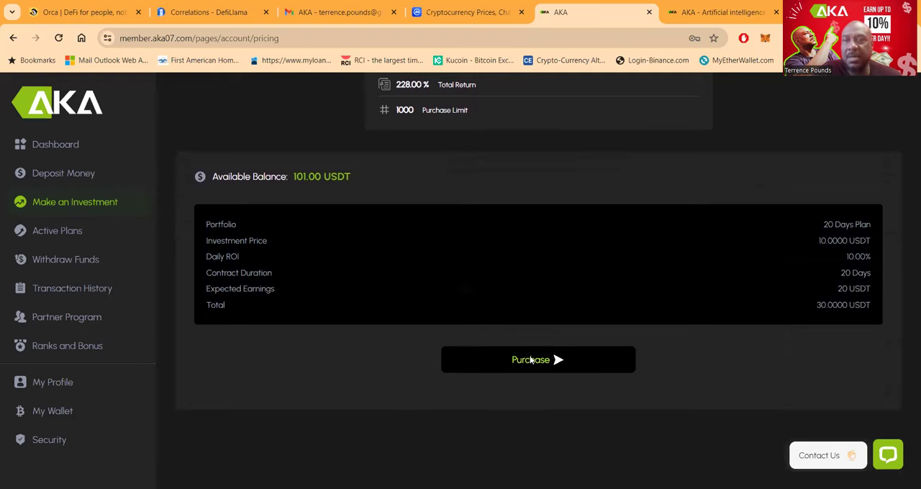
{"action": "left_click", "coordinate": [538, 360]}
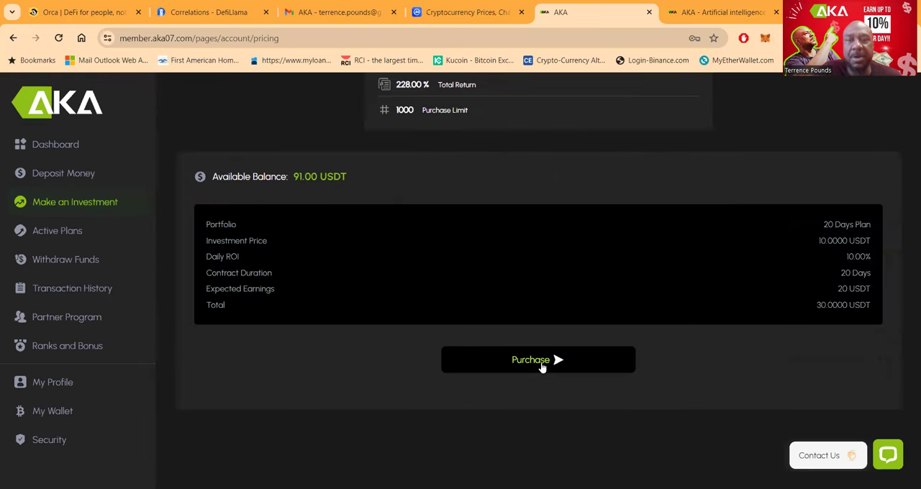
{"action": "left_click", "coordinate": [538, 359]}
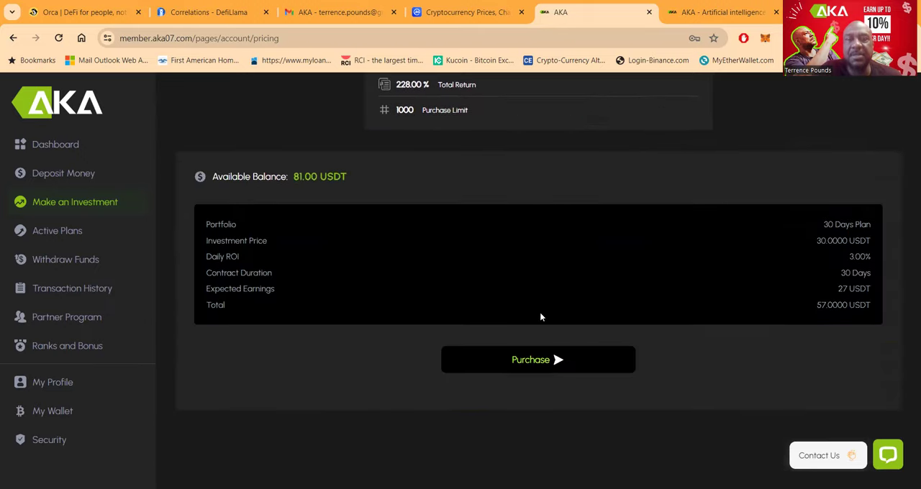
{"action": "left_click", "coordinate": [538, 359]}
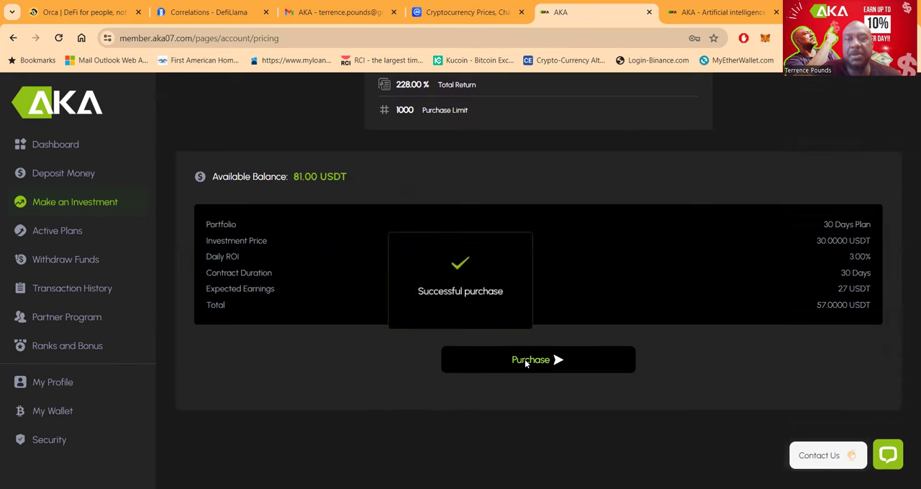
{"action": "left_click", "coordinate": [538, 360]}
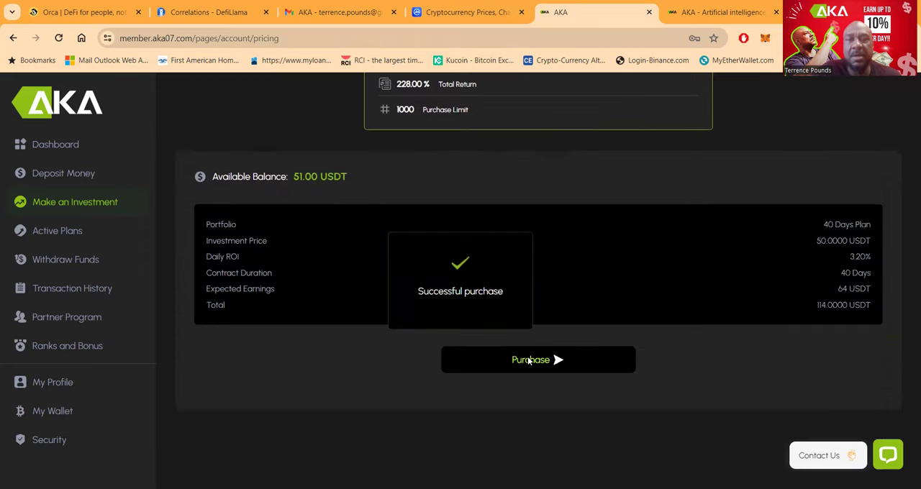
{"action": "left_click", "coordinate": [538, 360]}
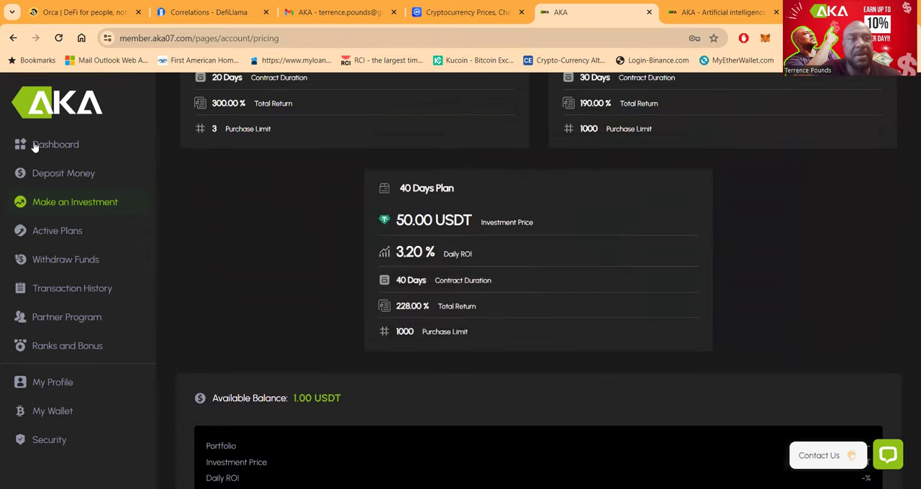
From the dashboard, show the Active Plans list with the new 30- and 40-day plans.
{"action": "left_click", "coordinate": [54, 144]}
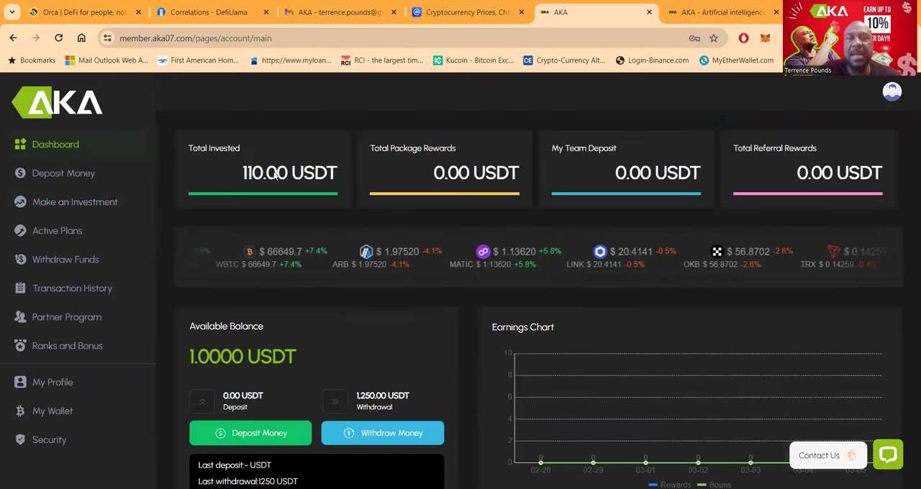
{"action": "scroll", "scroll_direction": "down", "scroll_amount": 3}
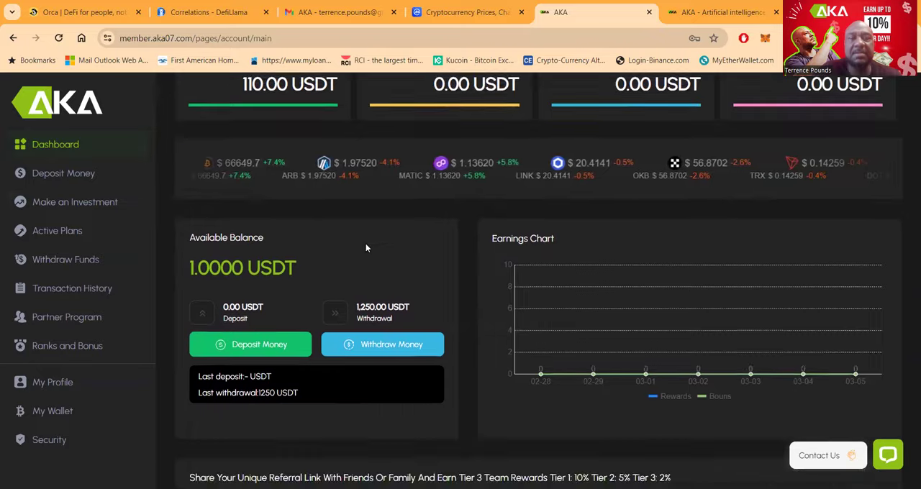
{"action": "scroll", "scroll_direction": "down", "scroll_amount": 3}
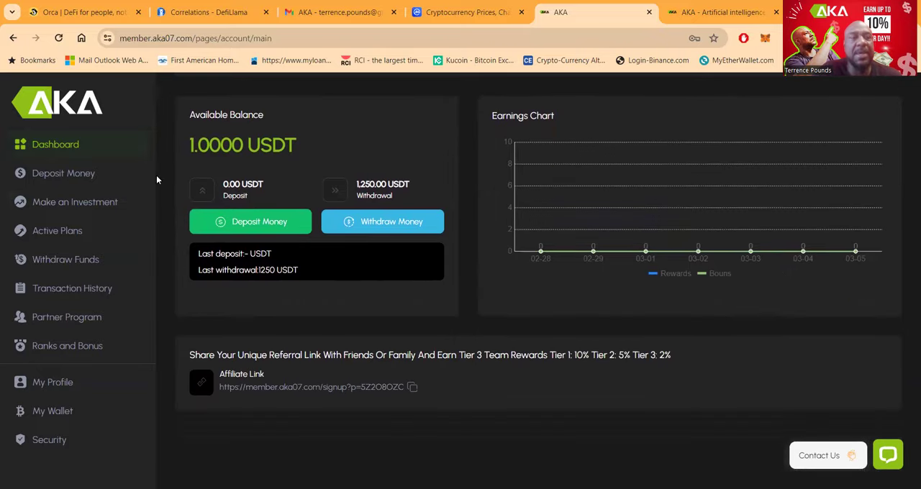
{"action": "left_click", "coordinate": [58, 230]}
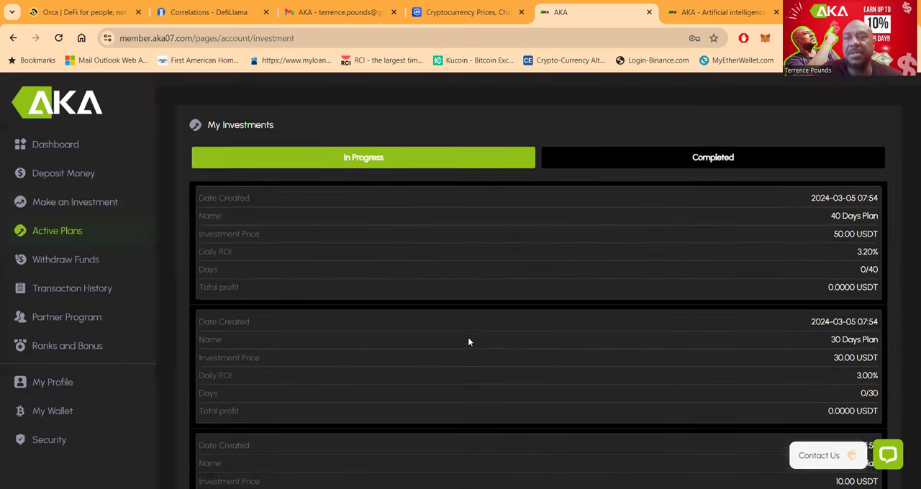
{"action": "scroll", "scroll_direction": "down", "scroll_amount": 3}
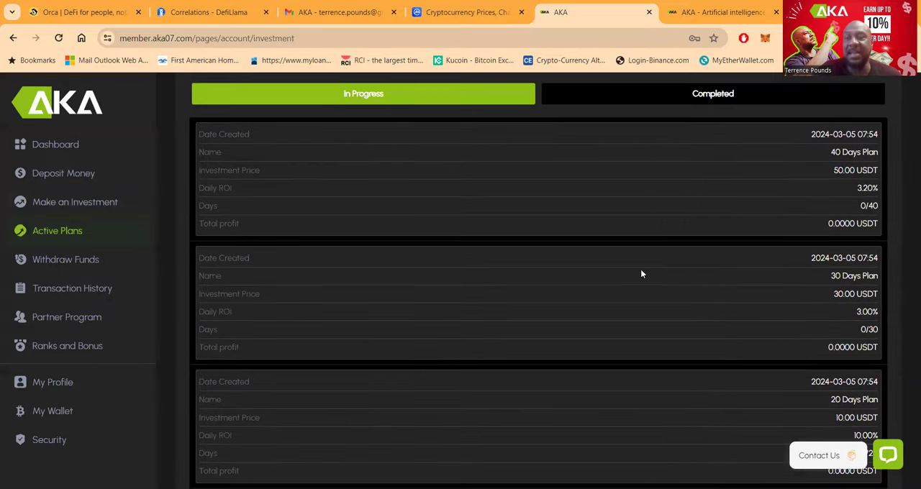
{"action": "mouse_move", "coordinate": [867, 300]}
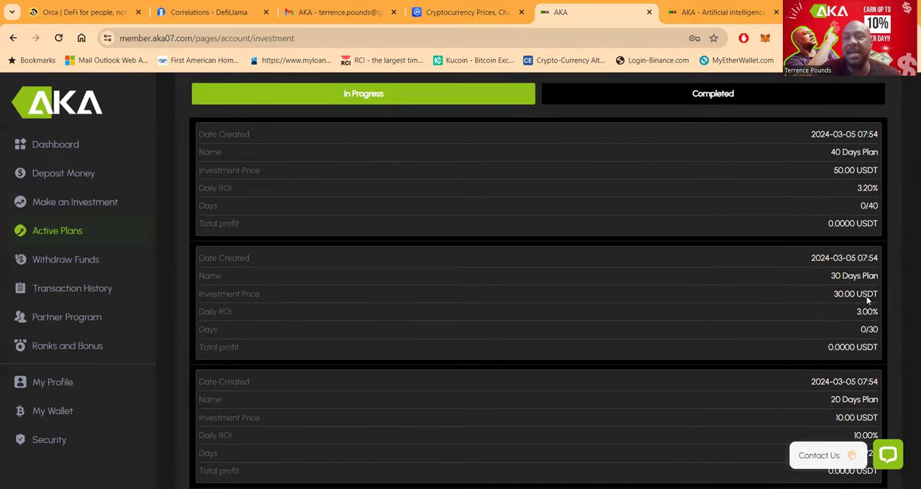
{"action": "scroll", "scroll_direction": "up", "scroll_amount": 3}
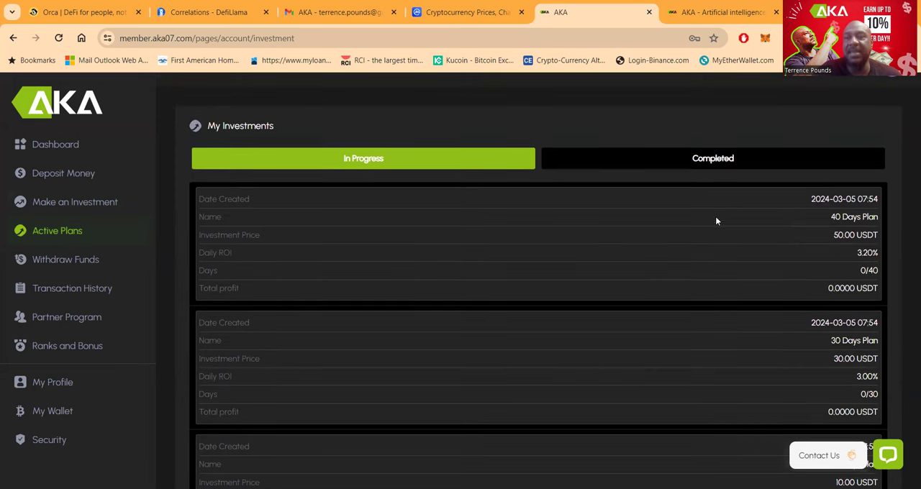
{"action": "mouse_move", "coordinate": [627, 275]}
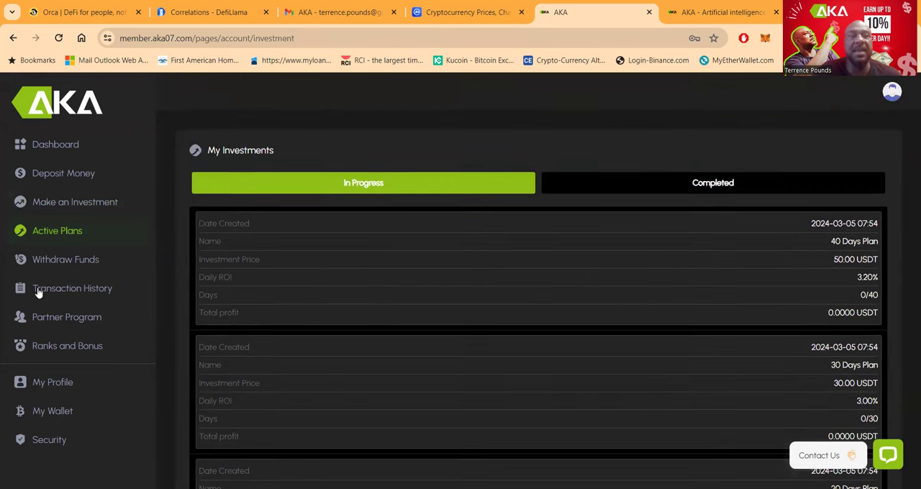
Check the empty Transaction History and zero-partner Partner Program, then return to the dashboard showing 110 USDT invested.
{"action": "left_click", "coordinate": [72, 288]}
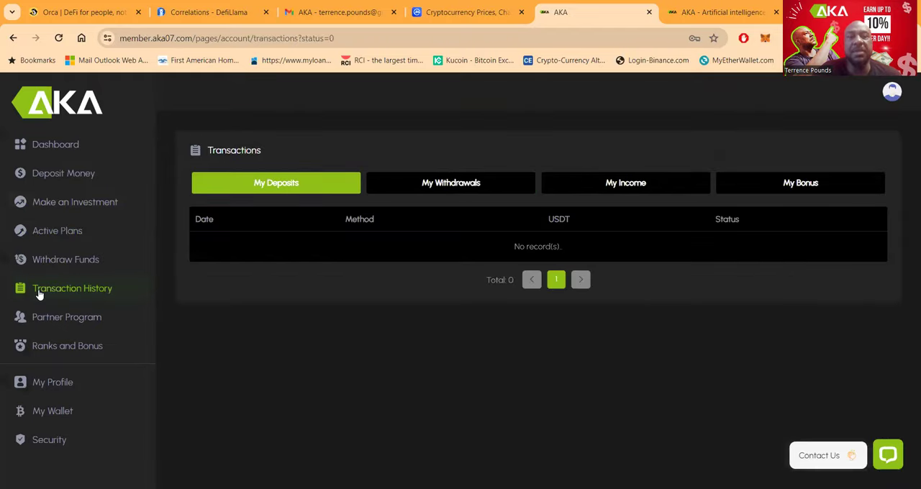
{"action": "left_click", "coordinate": [66, 317]}
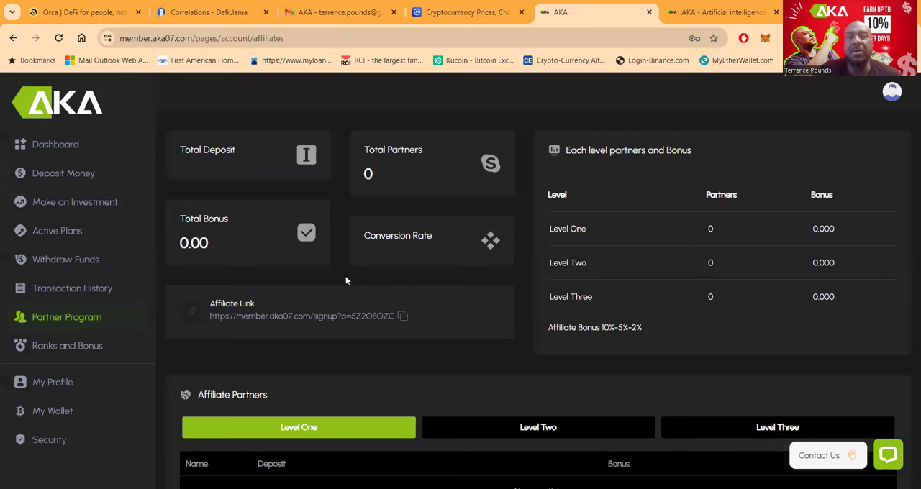
{"action": "left_click", "coordinate": [403, 316]}
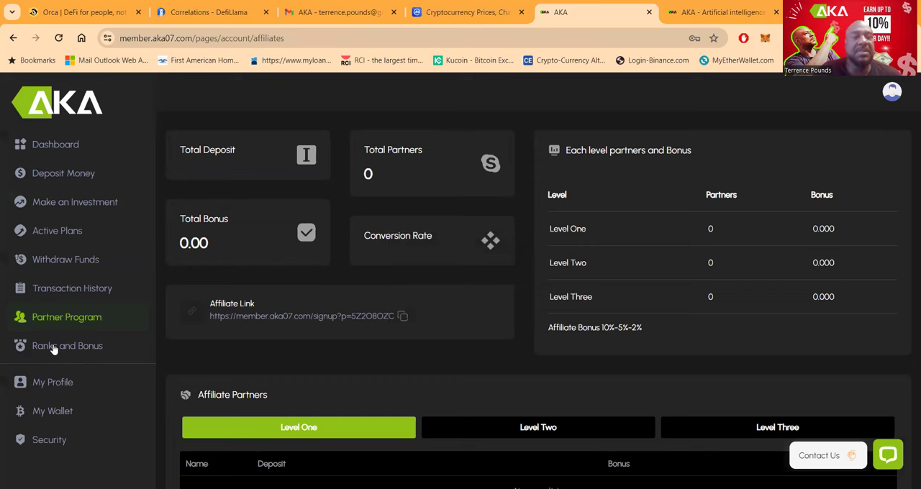
{"action": "scroll", "scroll_direction": "down", "scroll_amount": 3}
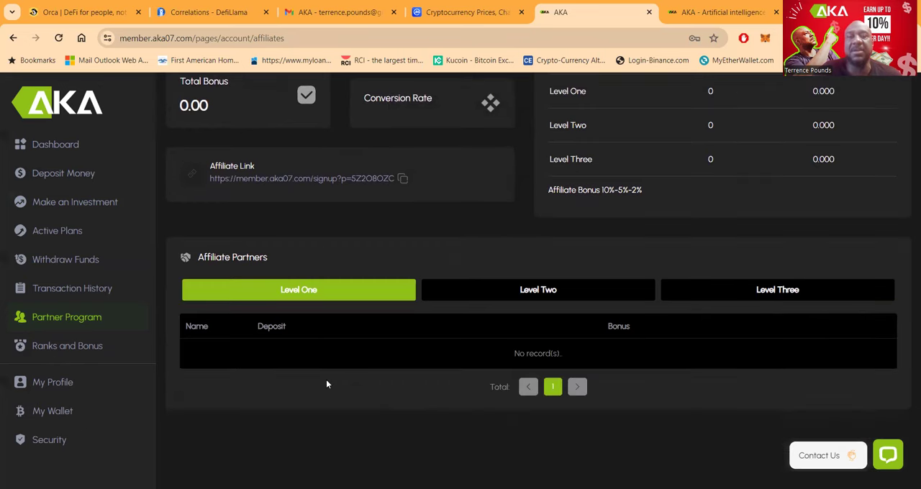
{"action": "left_click", "coordinate": [55, 144]}
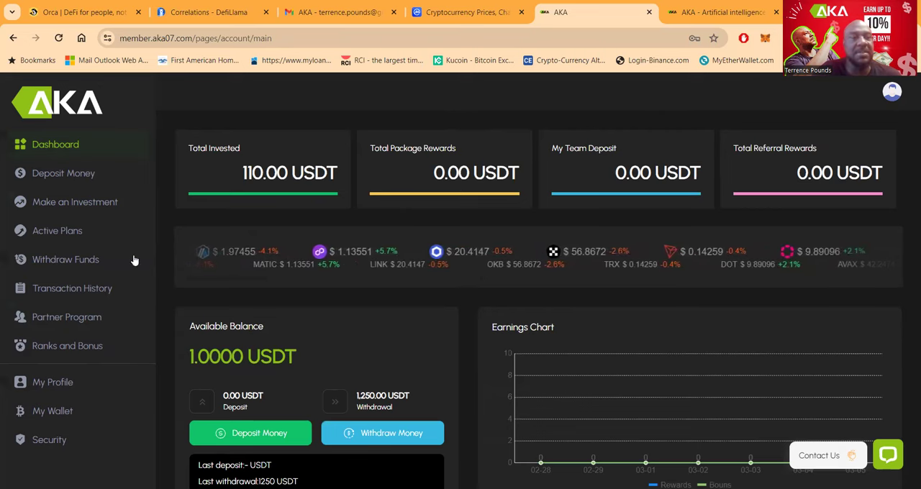
{"action": "mouse_move", "coordinate": [633, 87]}
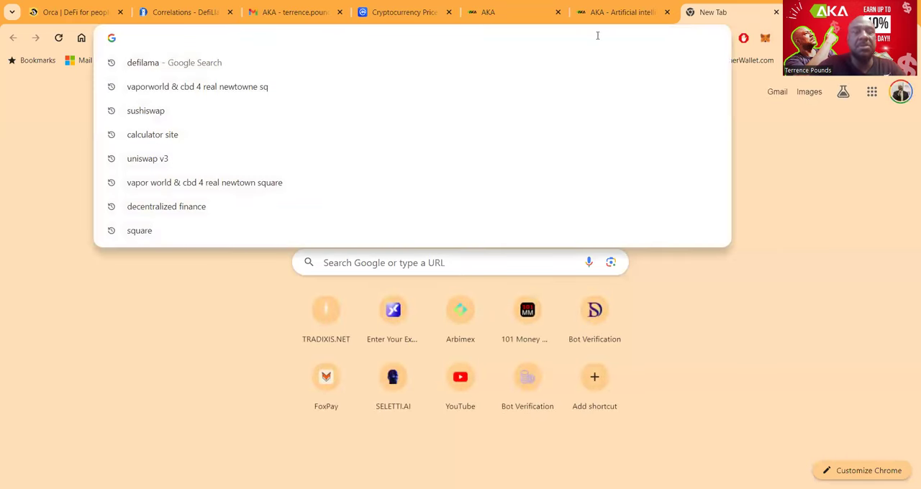
Go to youtube.com and open the signed-in Money, Ministry and Motivation Passive Income channel.
{"action": "type", "text": "youtube.com"}
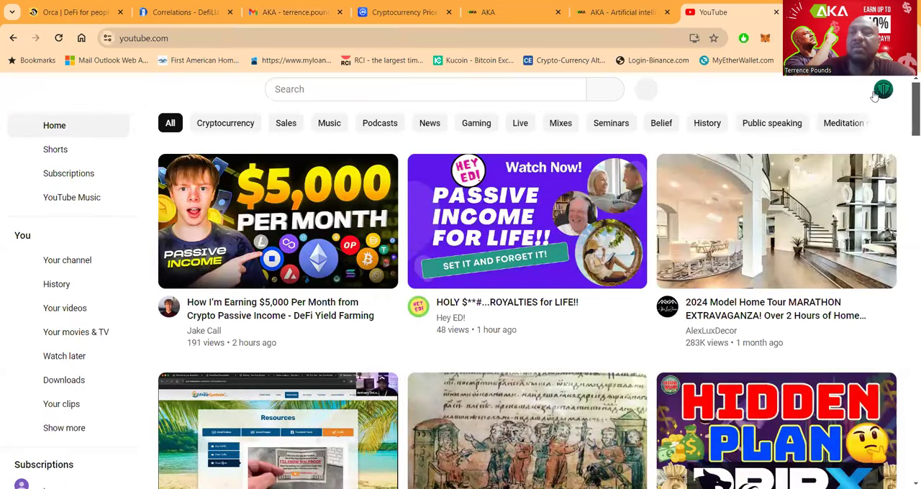
{"action": "left_click", "coordinate": [884, 89]}
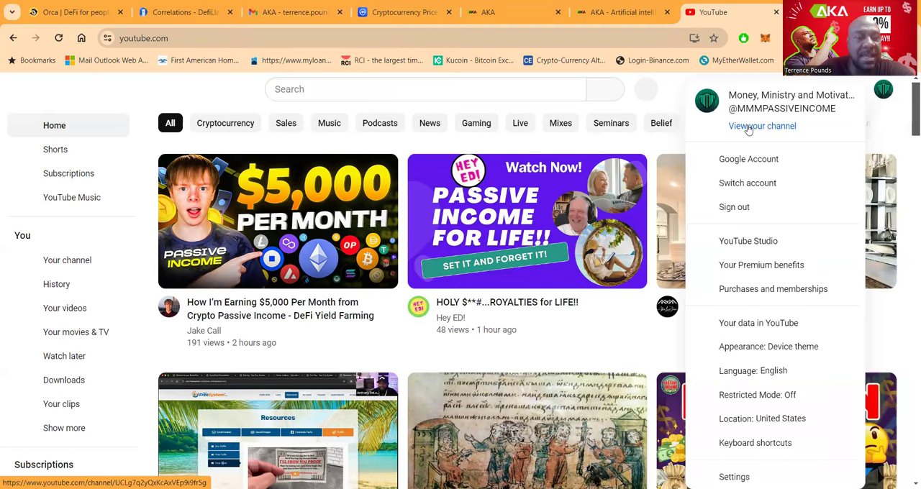
{"action": "left_click", "coordinate": [763, 125]}
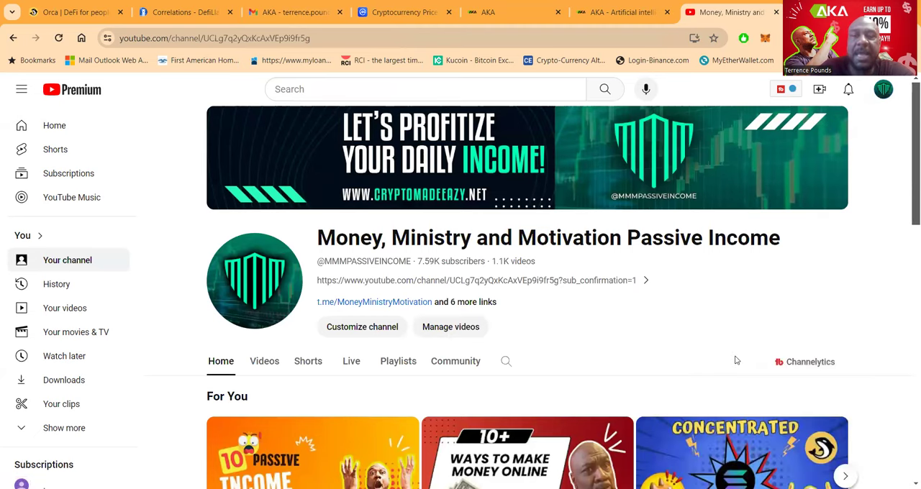
{"action": "scroll", "scroll_direction": "down", "scroll_amount": 3}
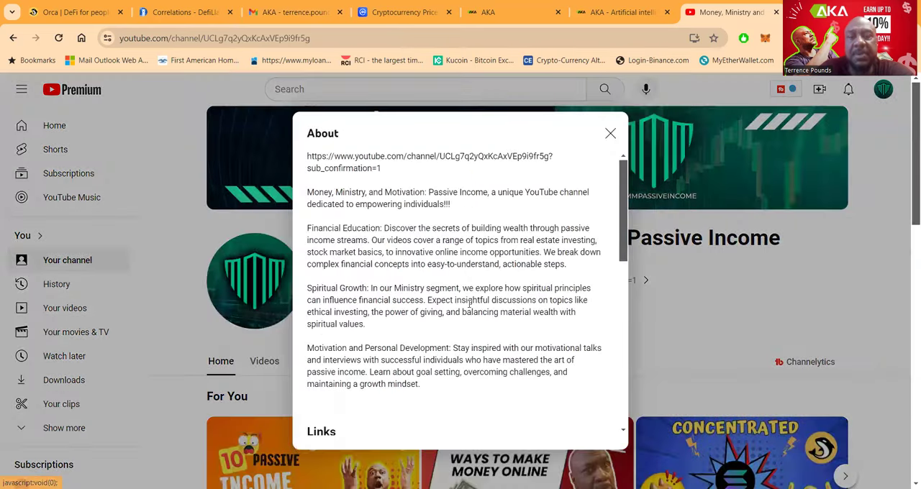
{"action": "scroll", "scroll_direction": "down", "scroll_amount": 3}
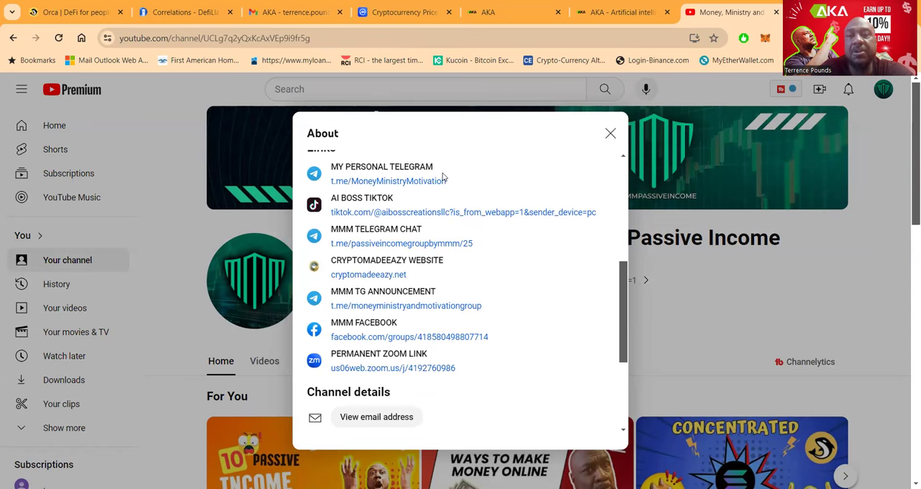
{"action": "mouse_move", "coordinate": [442, 239]}
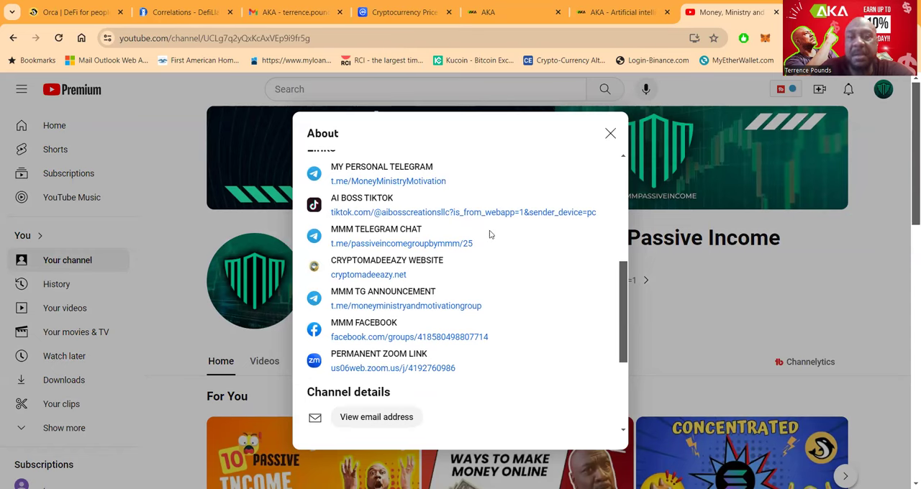
{"action": "scroll", "scroll_direction": "down", "scroll_amount": 3}
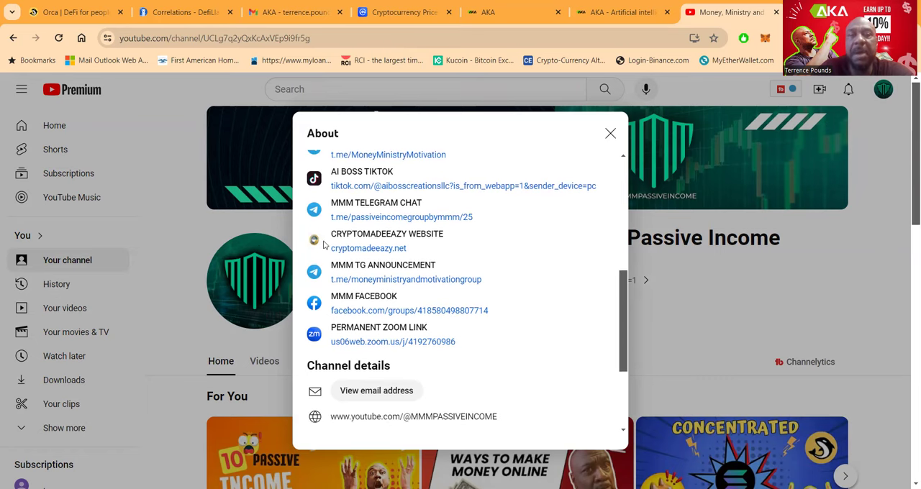
{"action": "mouse_move", "coordinate": [460, 246]}
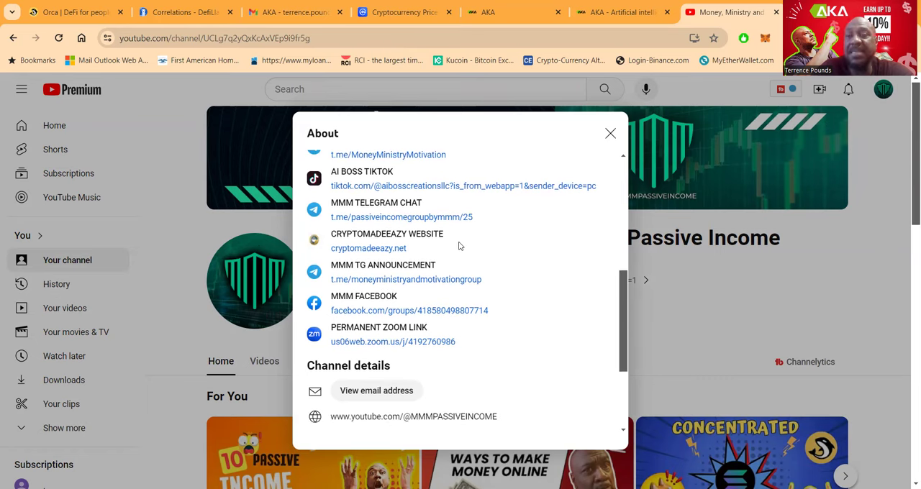
{"action": "mouse_move", "coordinate": [349, 294]}
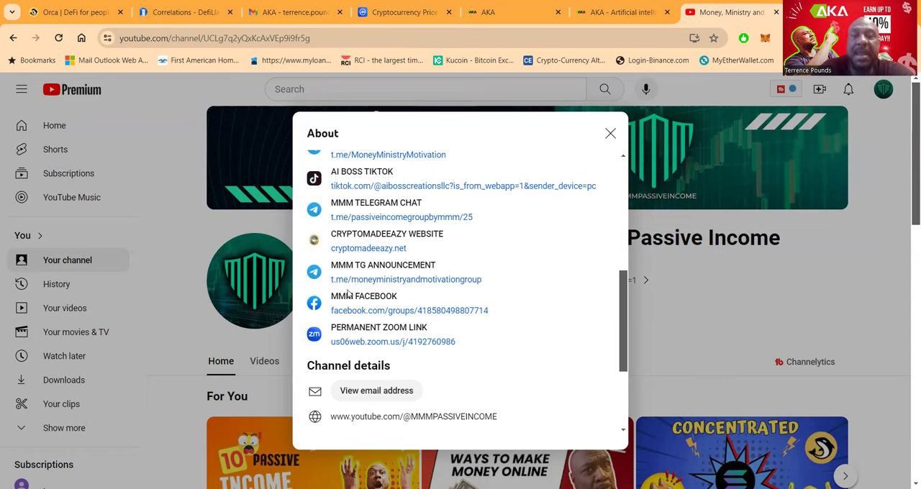
{"action": "scroll", "scroll_direction": "down", "scroll_amount": 3}
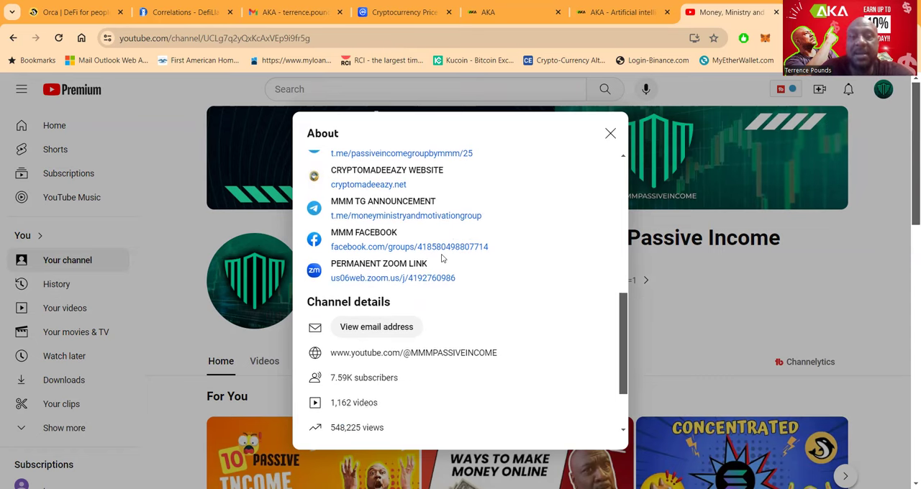
{"action": "scroll", "scroll_direction": "down", "scroll_amount": 3}
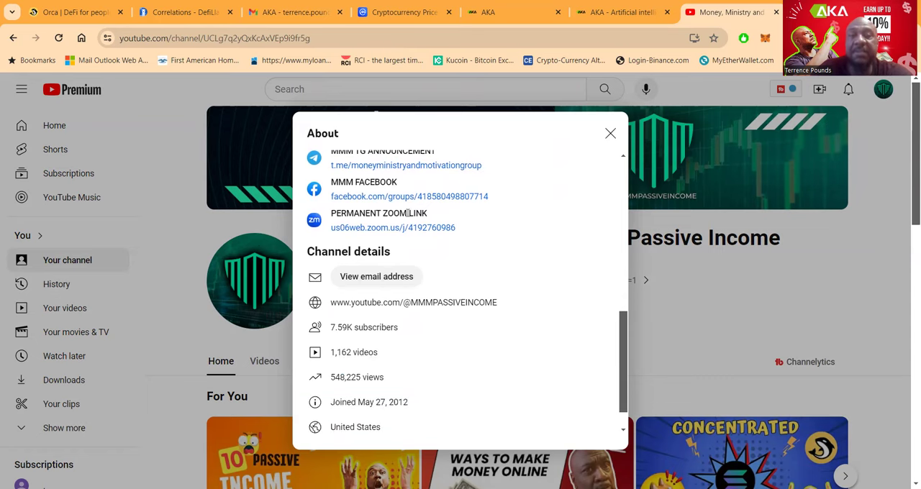
{"action": "mouse_move", "coordinate": [480, 222]}
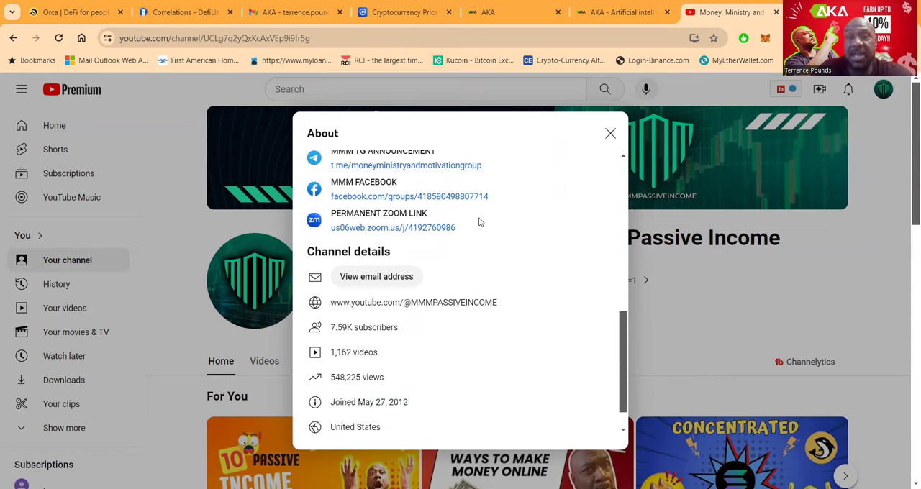
{"action": "mouse_move", "coordinate": [454, 296]}
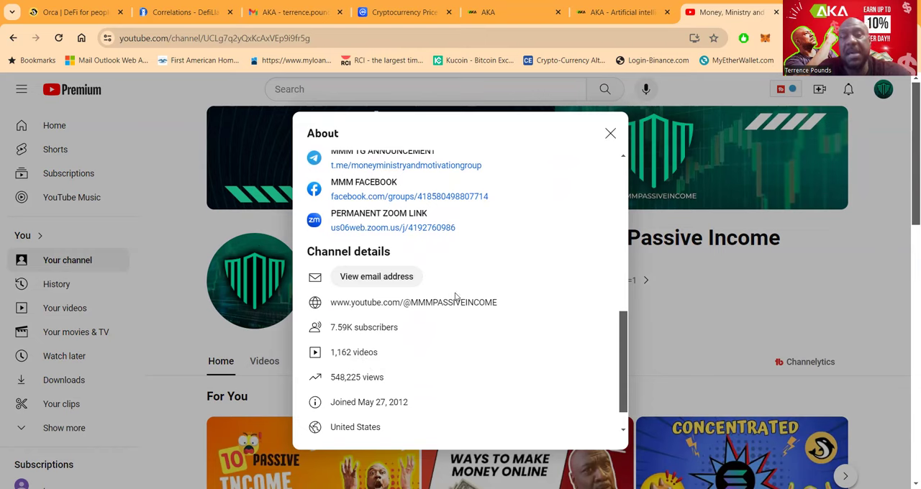
{"action": "scroll", "scroll_direction": "down", "scroll_amount": 3}
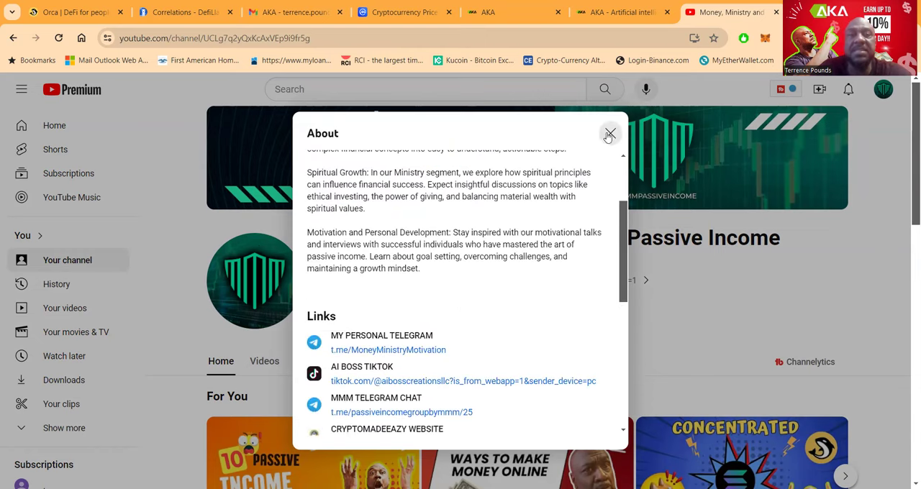
{"action": "left_click", "coordinate": [610, 136]}
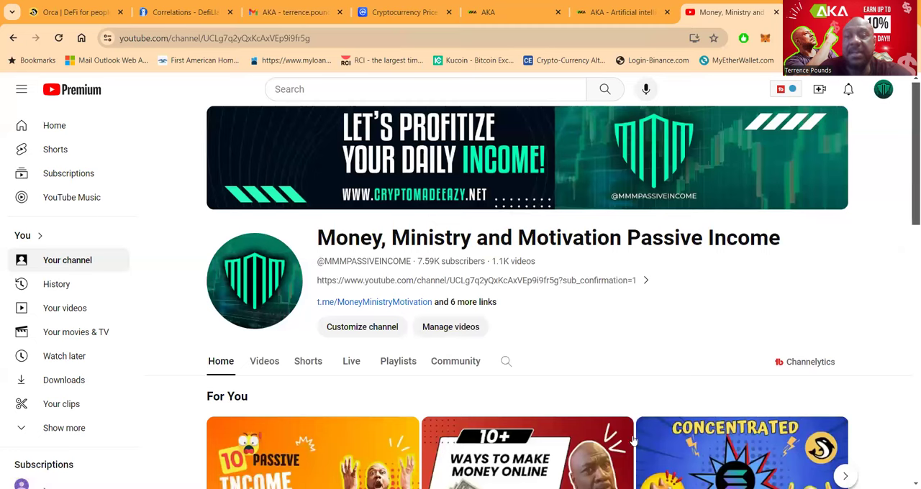